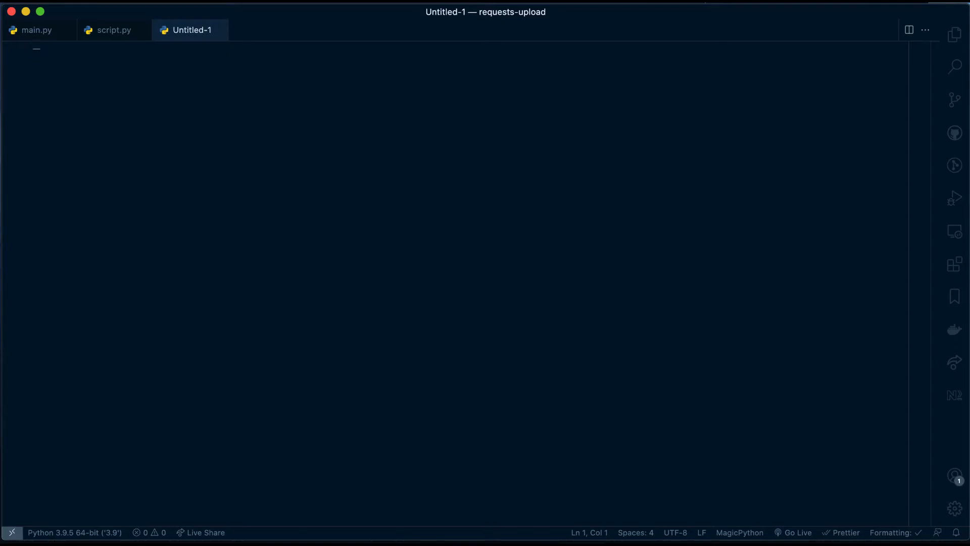
# Step: Review the /file/ and /files/ upload routes in main.py
pyautogui.click(36, 30)
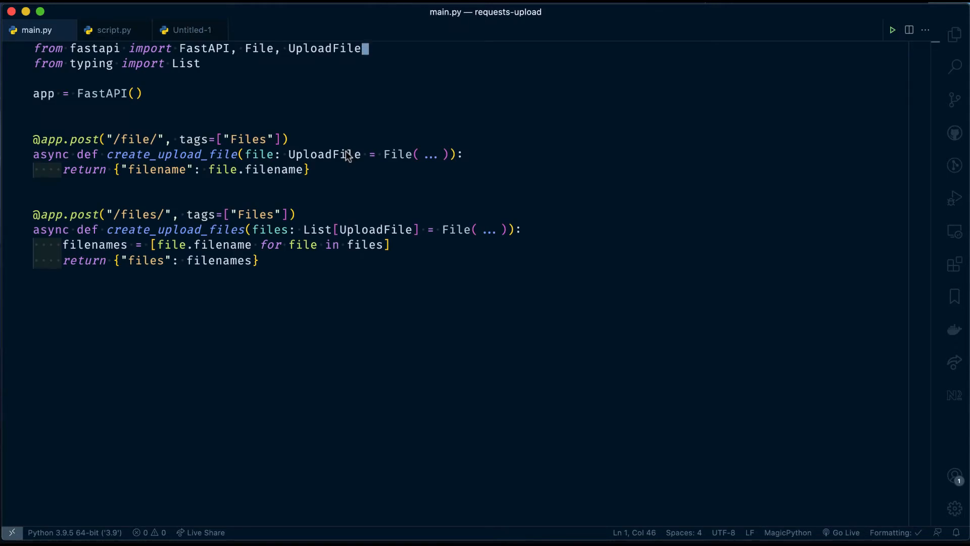
pyautogui.moveTo(324, 154)
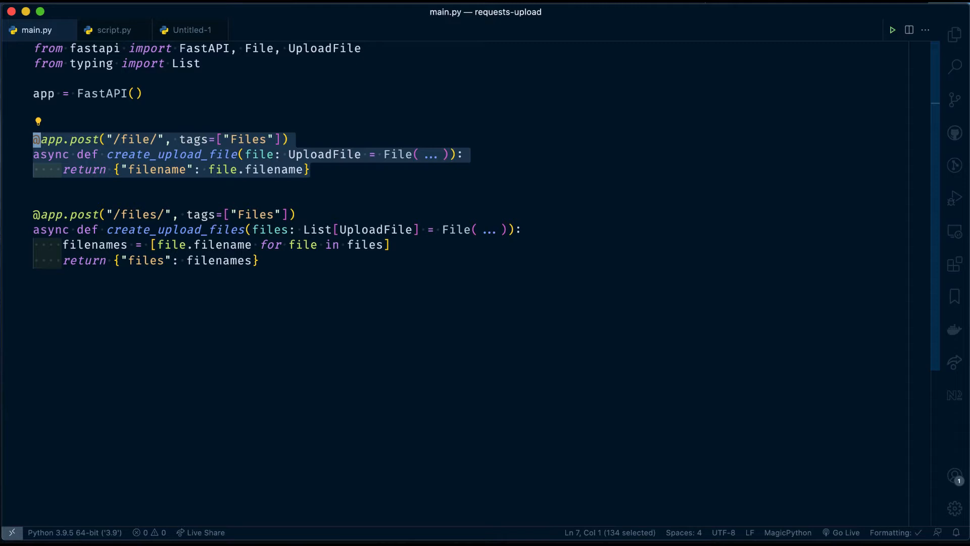
pyautogui.click(37, 181)
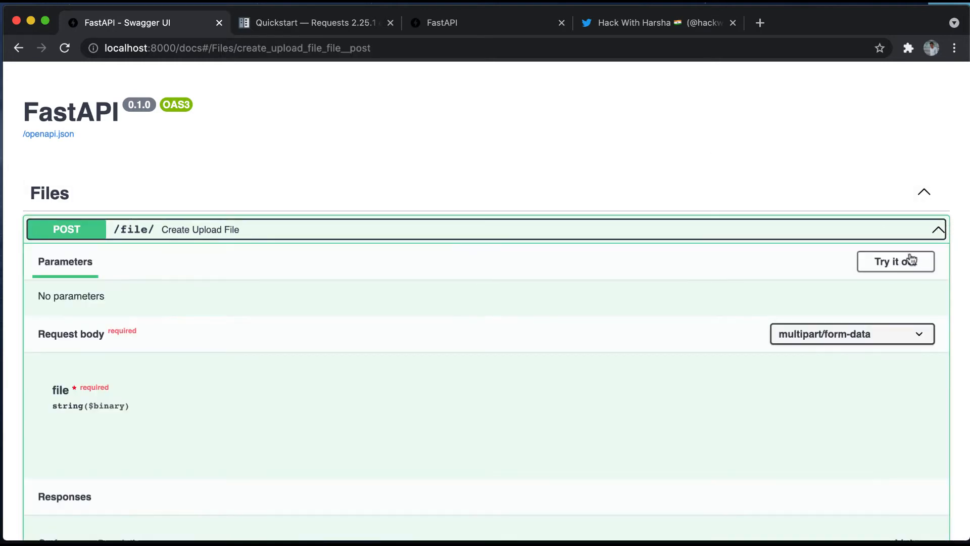
# Step: Upload Twitter post - 1.png through POST /file/ and view the returned filename
pyautogui.click(895, 261)
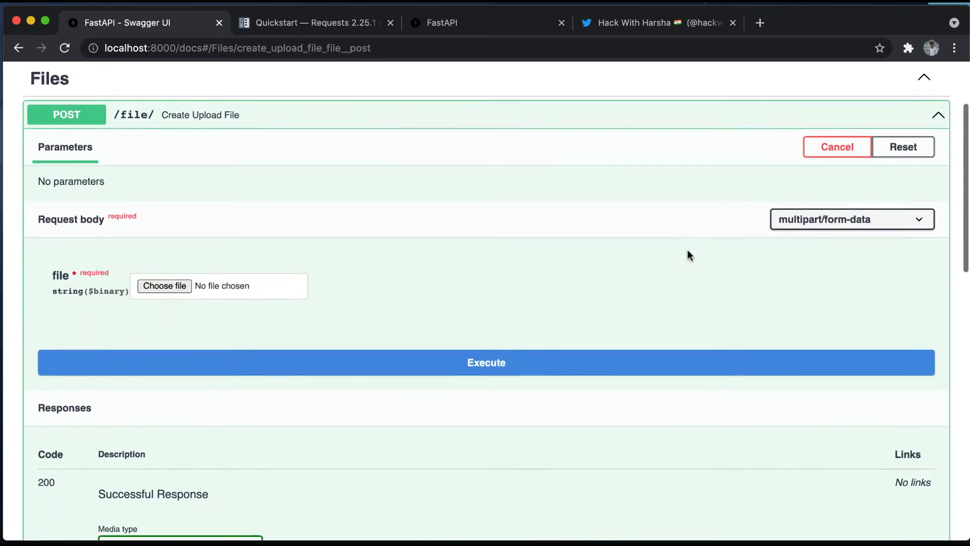
pyautogui.click(163, 285)
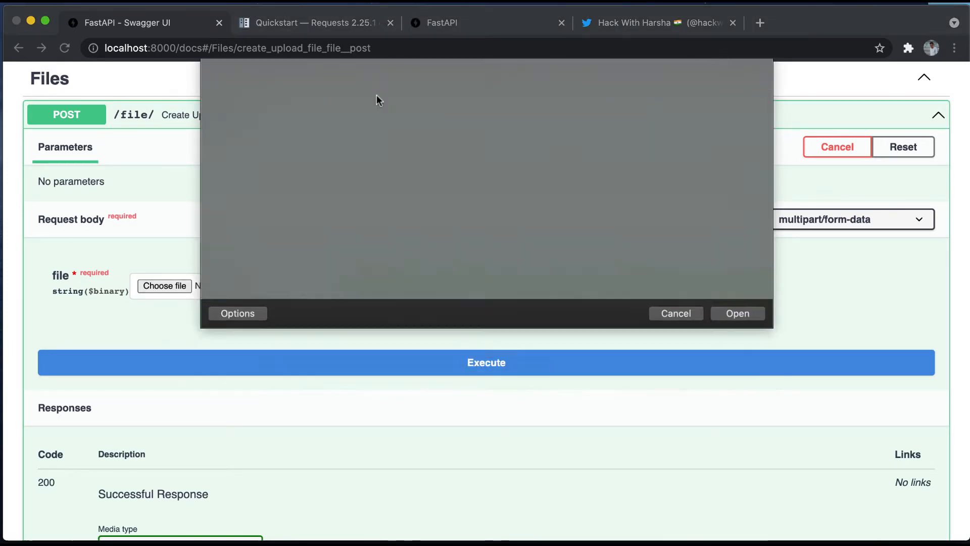
pyautogui.click(736, 313)
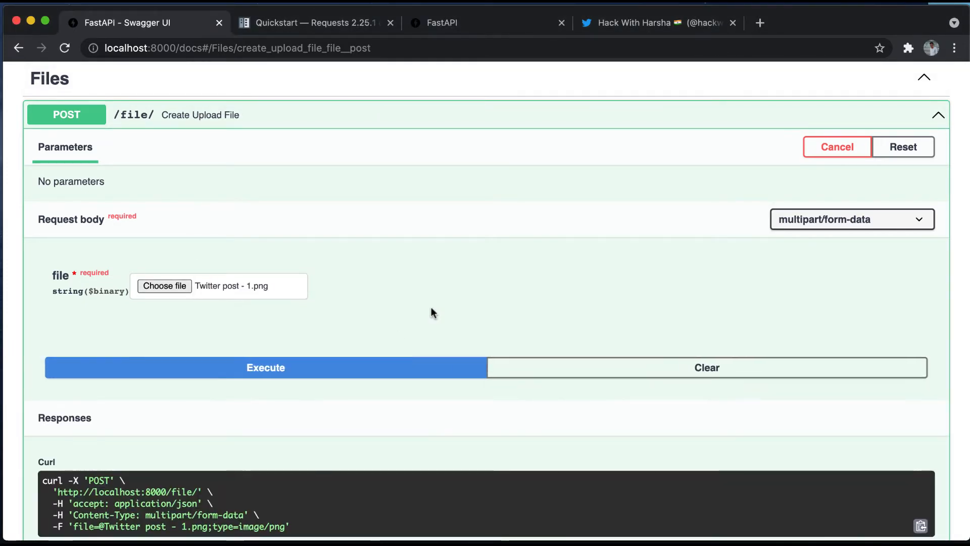
pyautogui.click(264, 367)
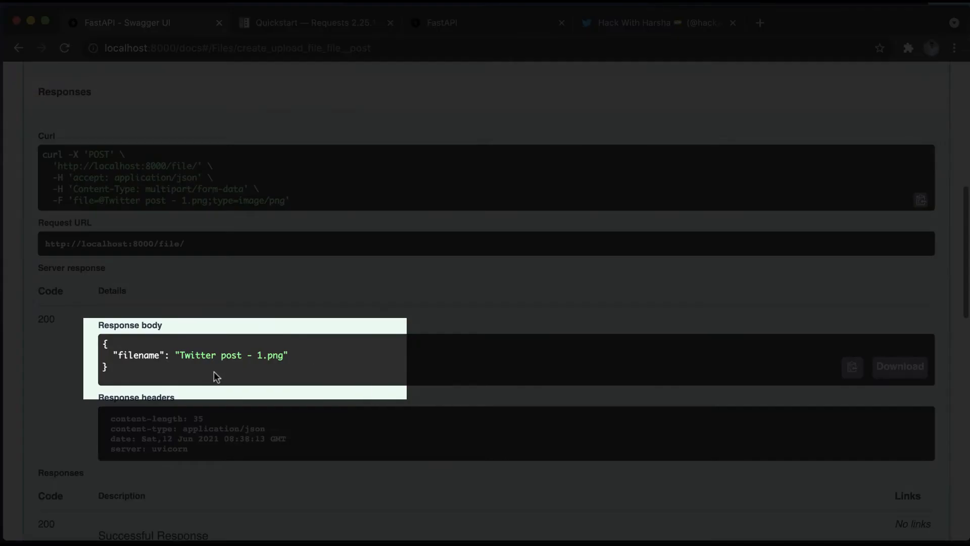
pyautogui.moveTo(285, 354)
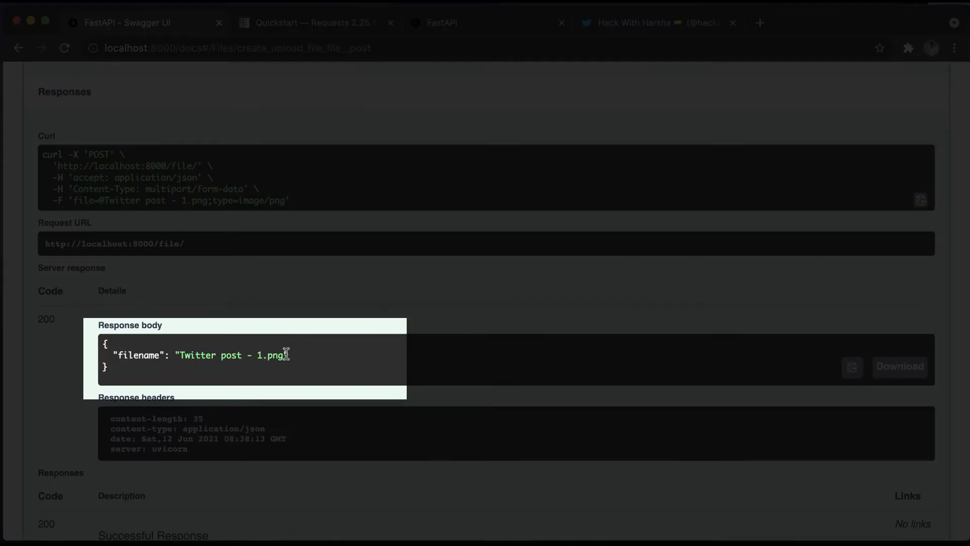
pyautogui.scroll(-3)
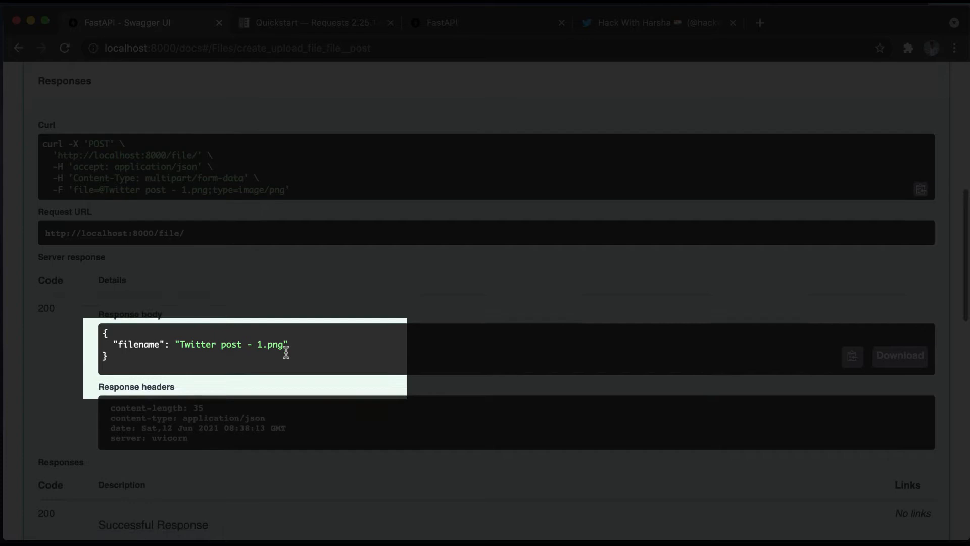
pyautogui.scroll(-3)
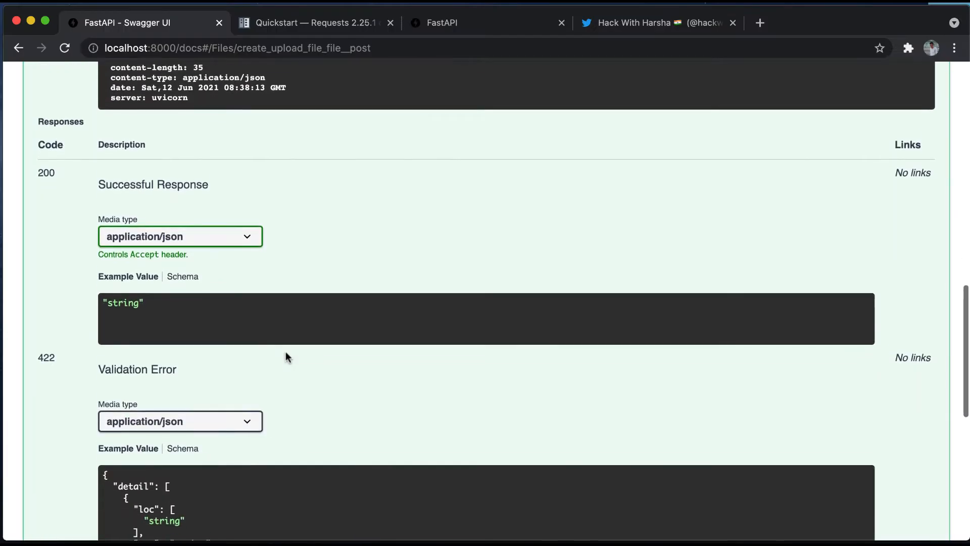
pyautogui.scroll(-3)
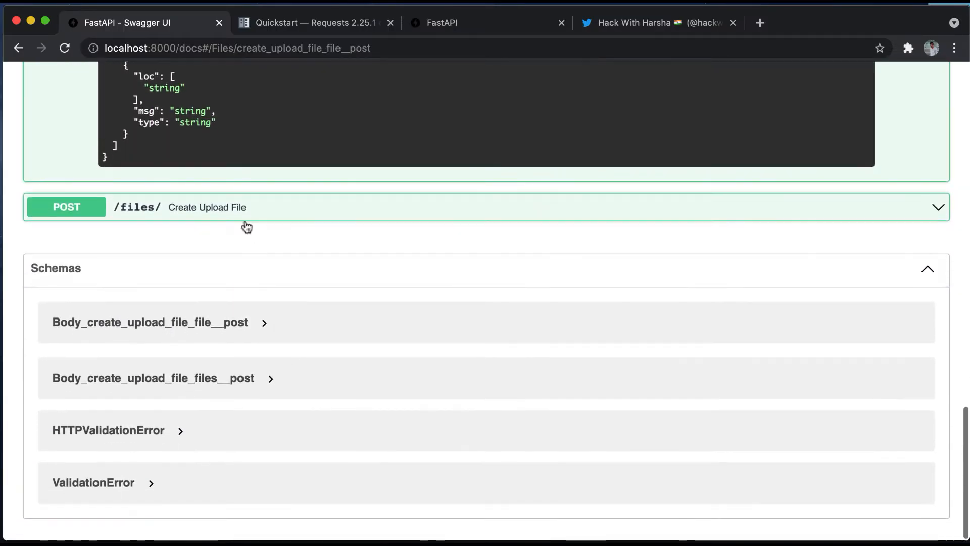
# Step: Expand POST /files/, add file slots, and choose Twitter post - 3.png plus another image
pyautogui.click(248, 207)
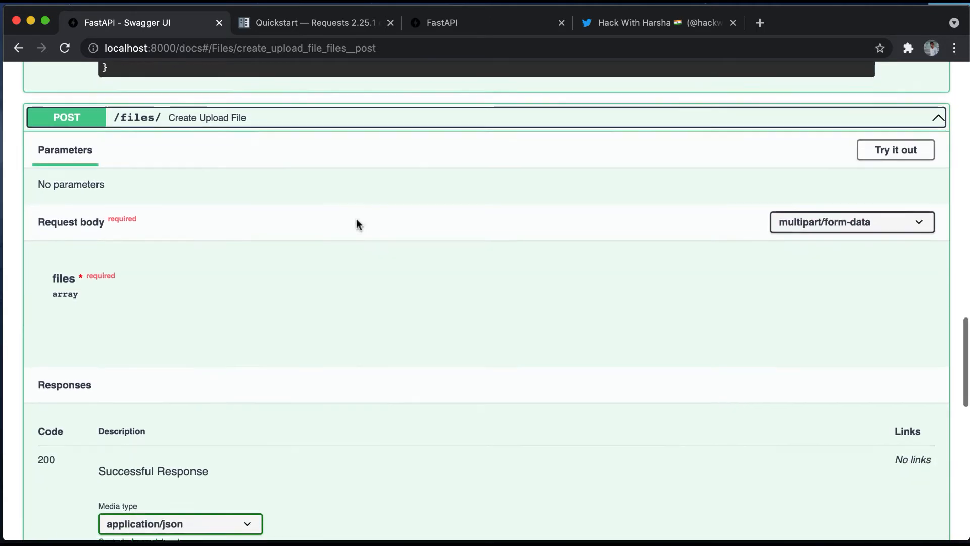
pyautogui.click(895, 149)
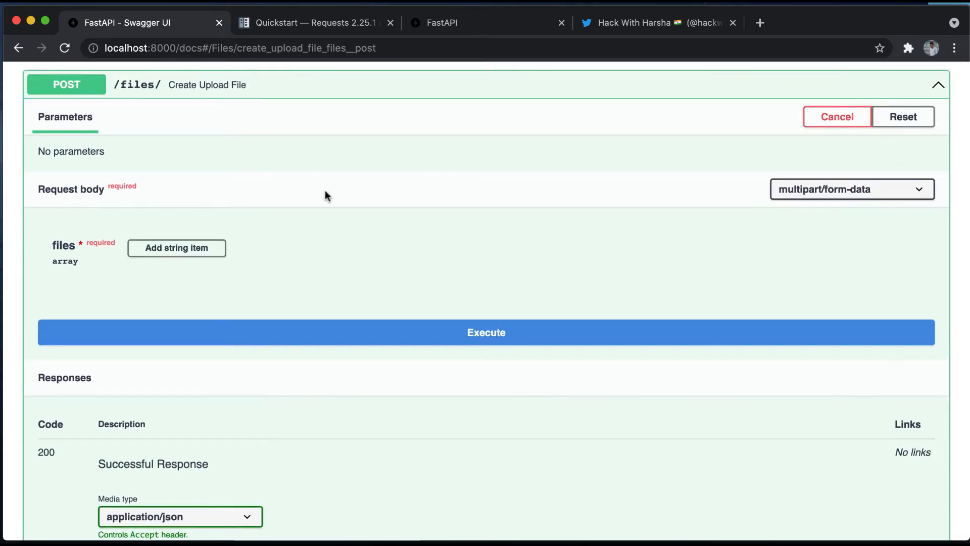
pyautogui.click(176, 247)
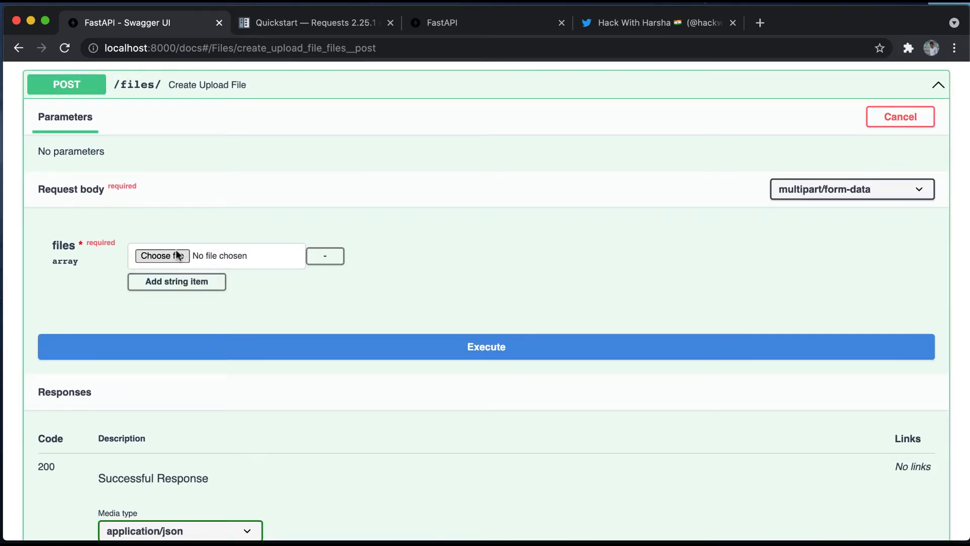
pyautogui.click(163, 255)
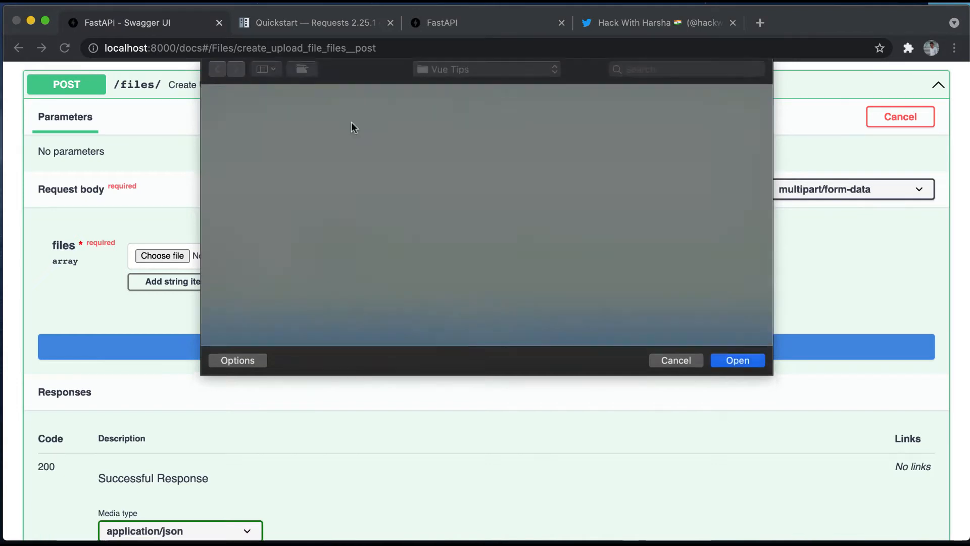
pyautogui.click(737, 360)
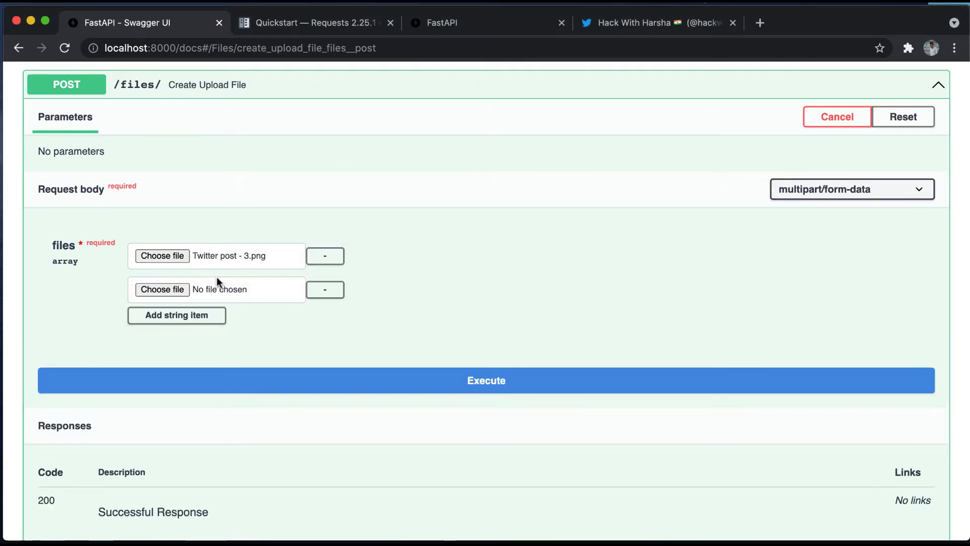
pyautogui.click(163, 289)
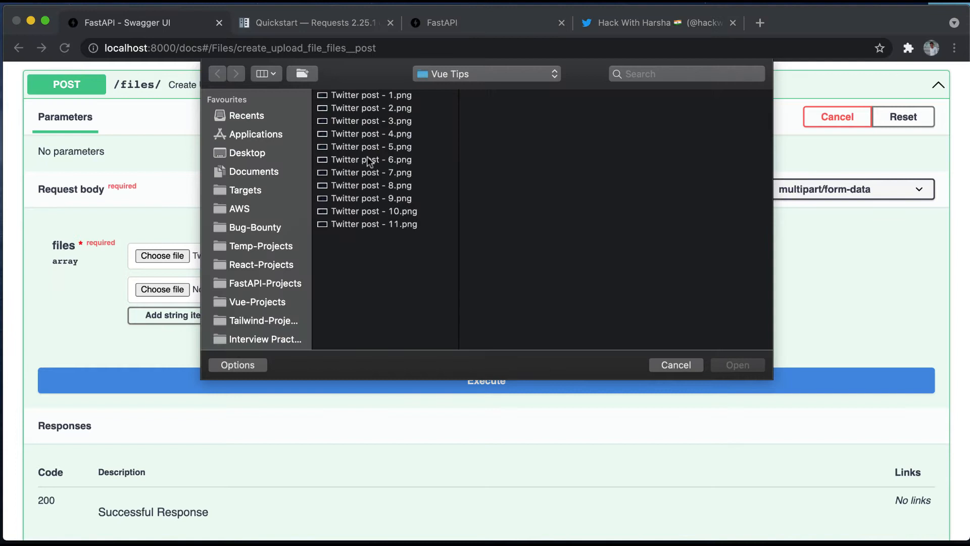
pyautogui.click(736, 364)
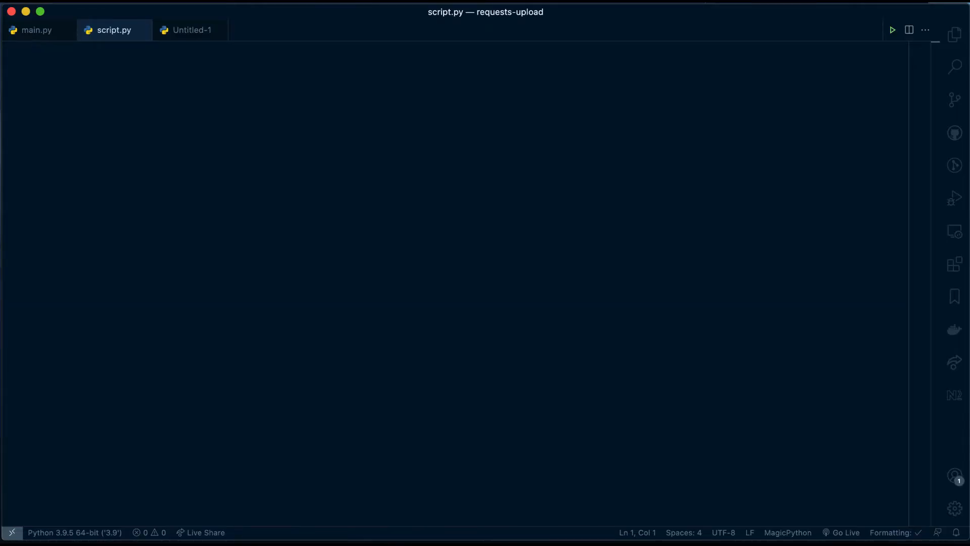
# Step: Write and save imports of requests, Path from pathlib, and pprint
pyautogui.write('impor')
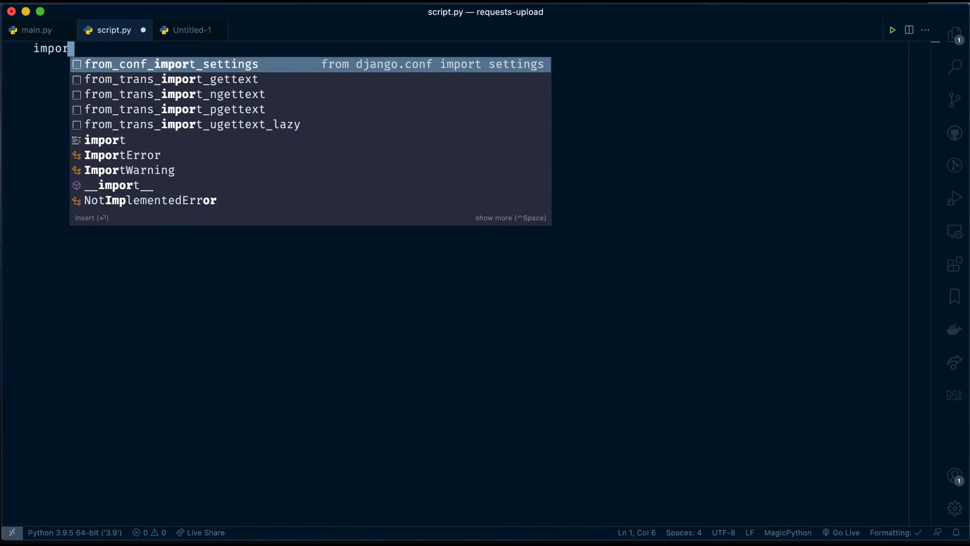
pyautogui.write('requests')
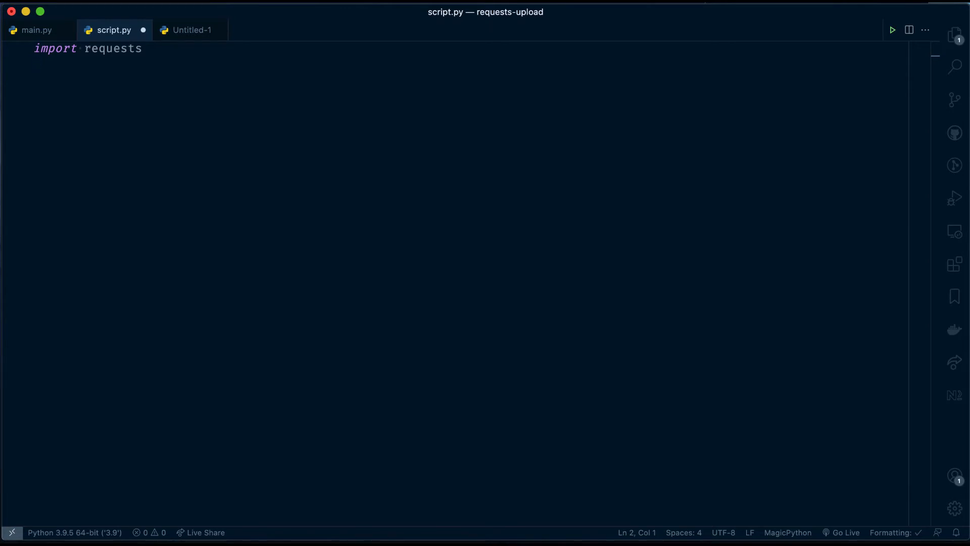
pyautogui.press('cmd+s')
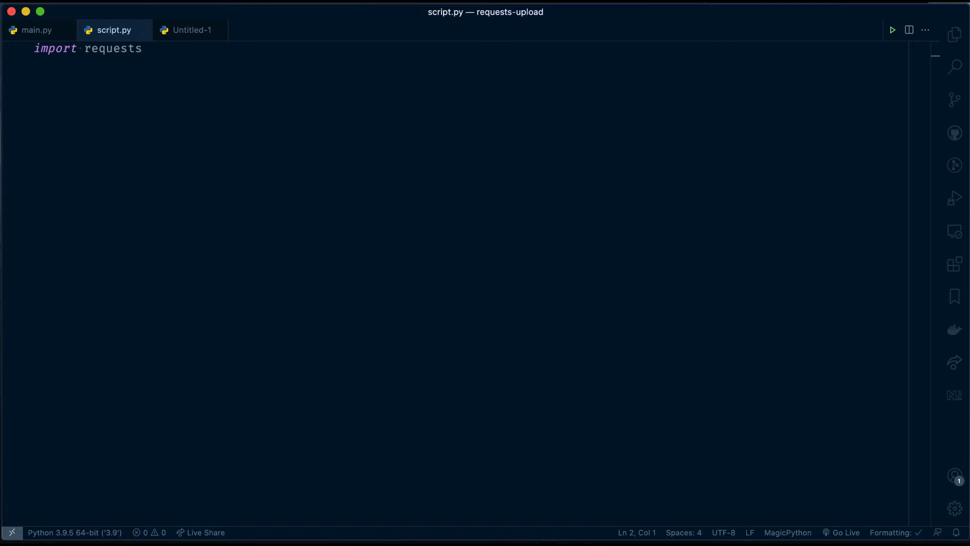
pyautogui.write('from pathb')
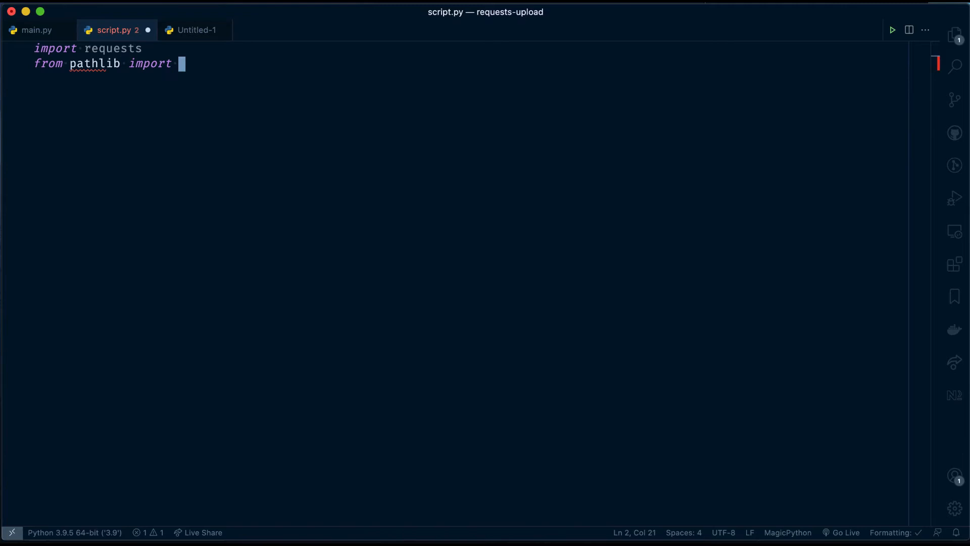
pyautogui.write('Path')
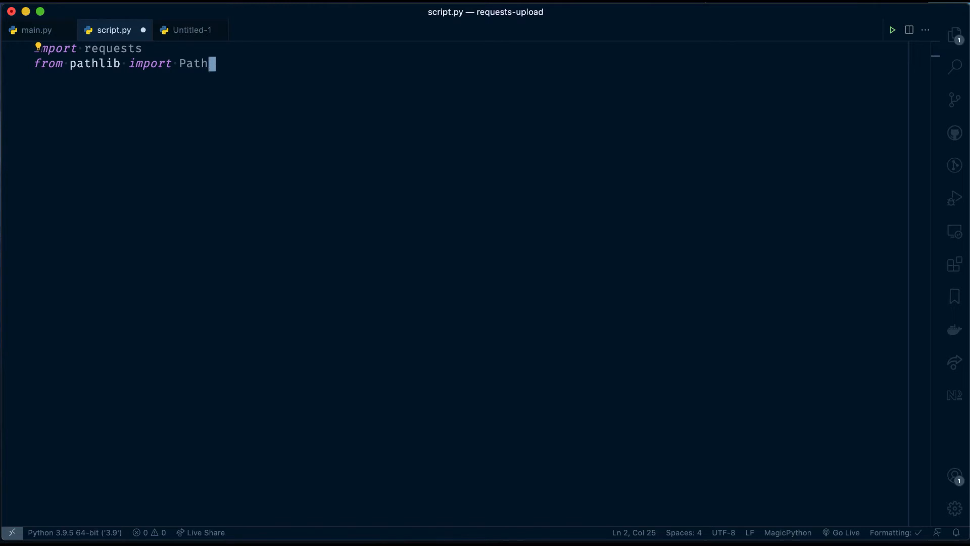
pyautogui.write('from pprint i')
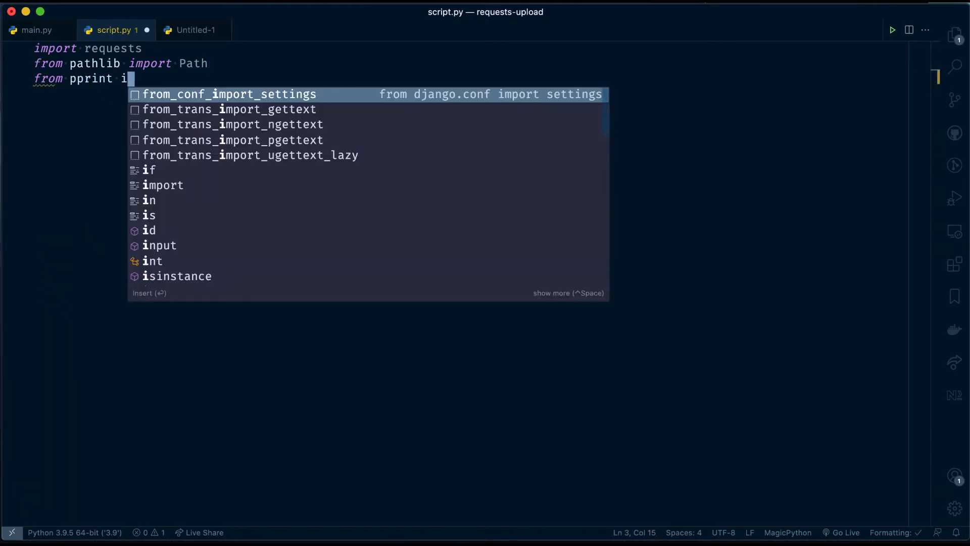
pyautogui.write('mport pprint')
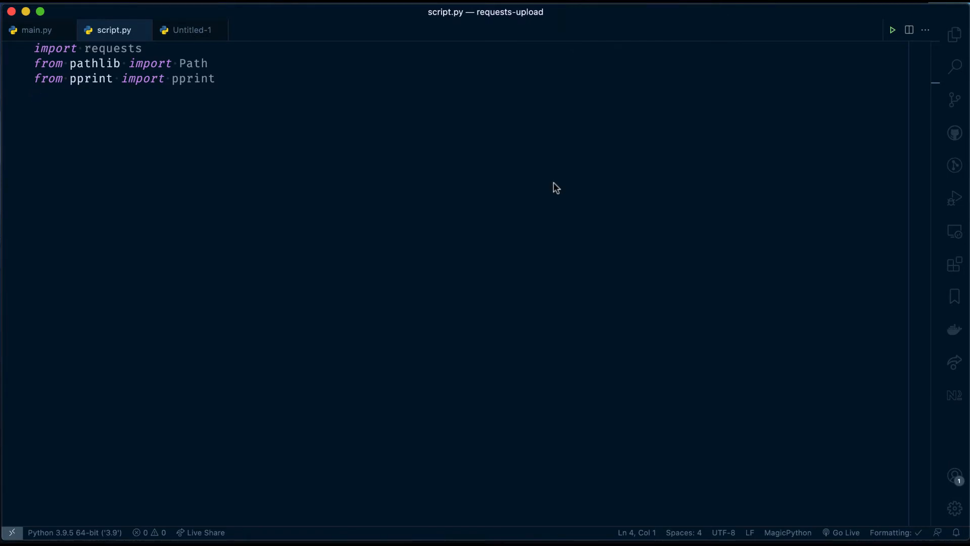
pyautogui.write("BASE_URL = '")
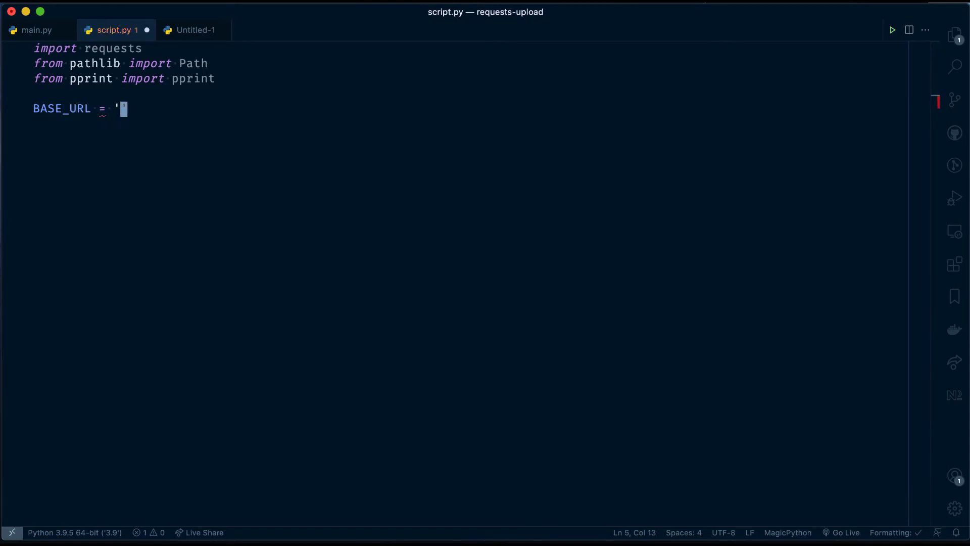
pyautogui.write('http')
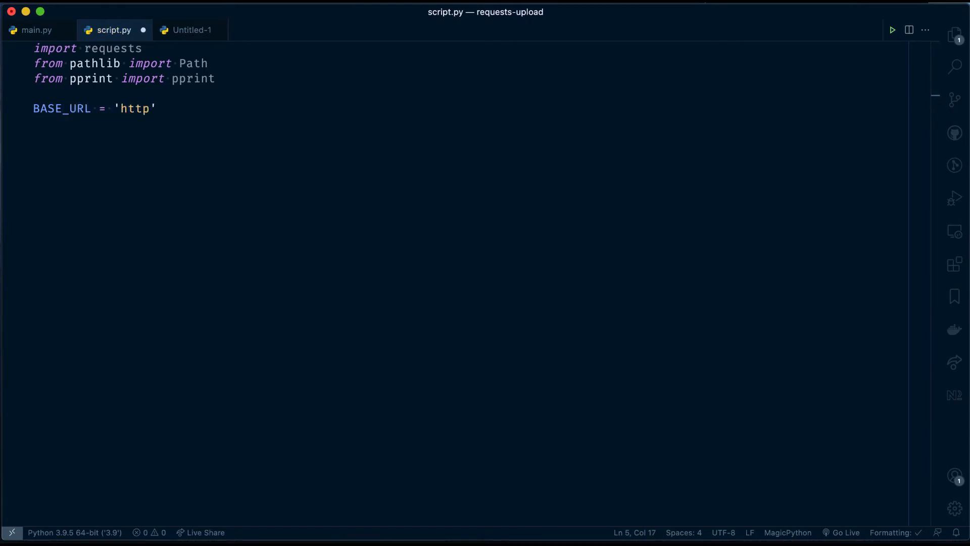
pyautogui.write('://localh')
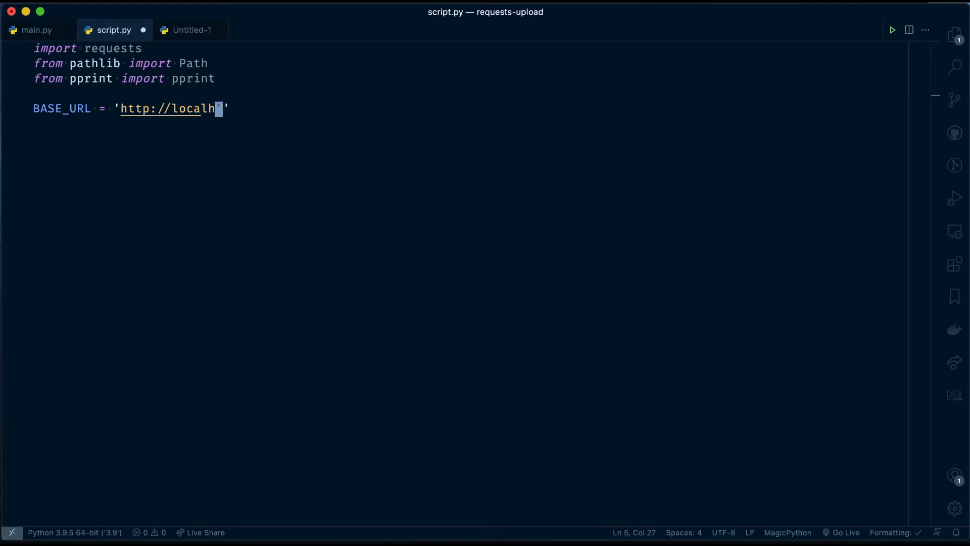
pyautogui.write('ost:8000')
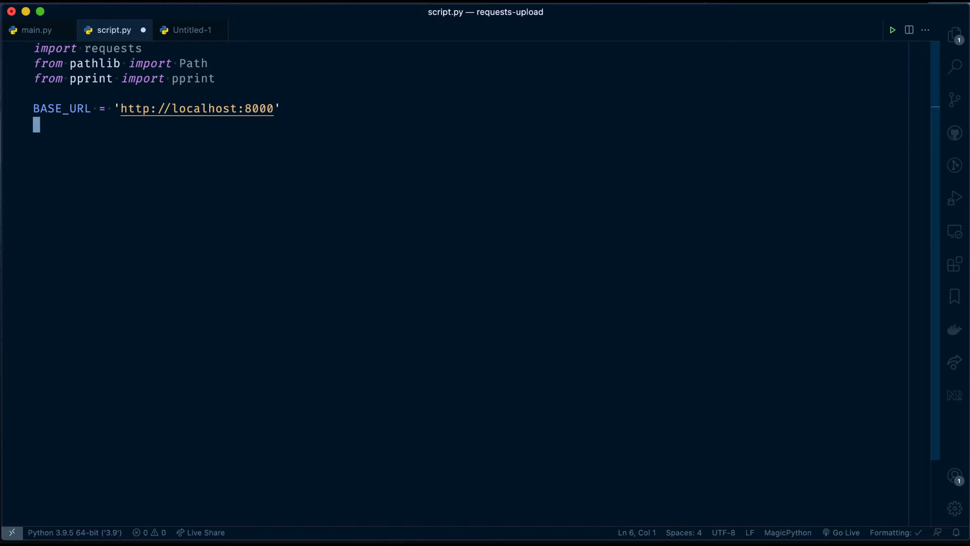
# Step: Begin an IMAGES_FOLDER = assignment after checking the images folder in Finder
pyautogui.write('IMAGES')
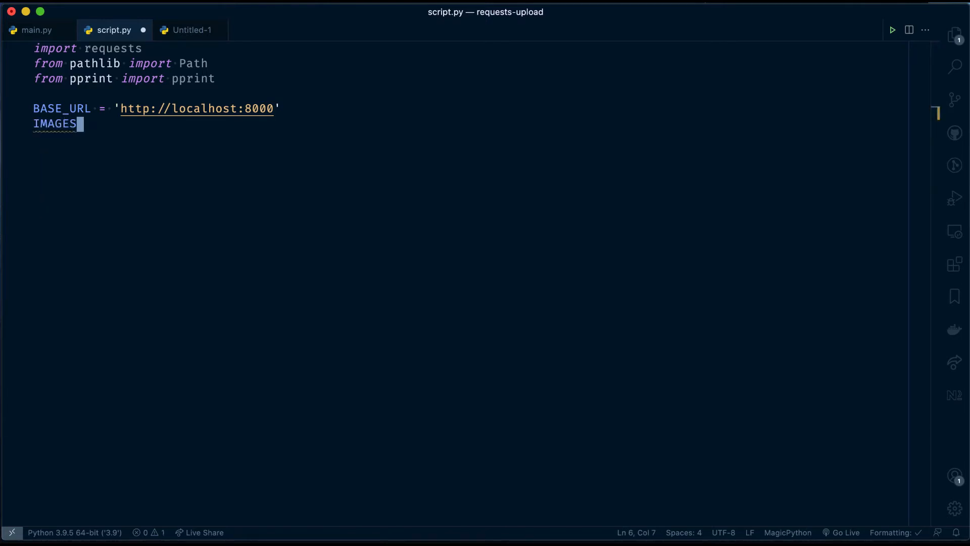
pyautogui.write('_FOLDER =')
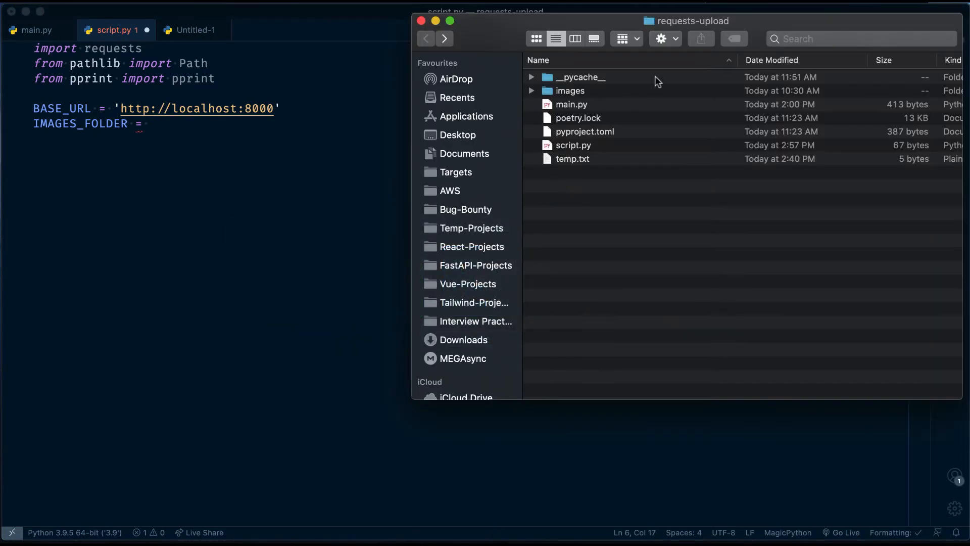
pyautogui.doubleClick(568, 90)
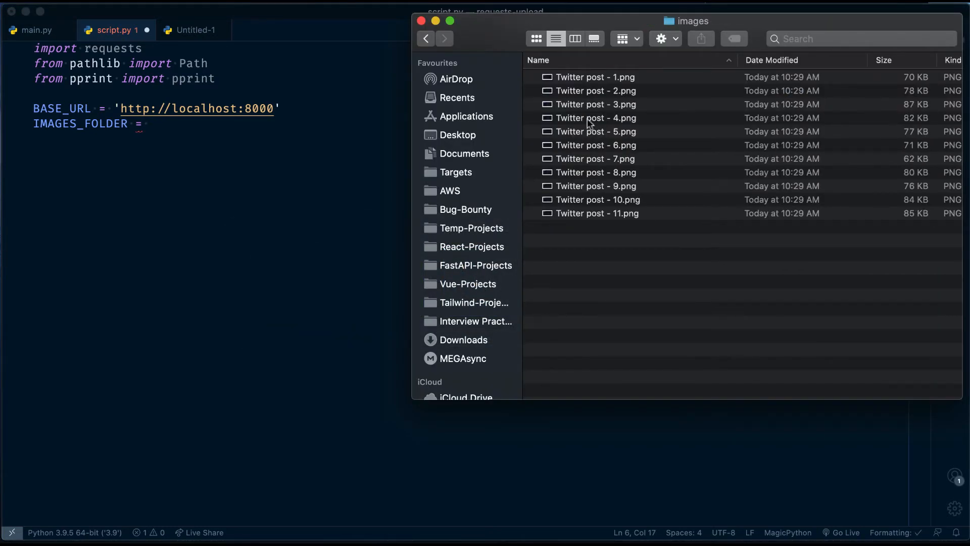
pyautogui.click(425, 38)
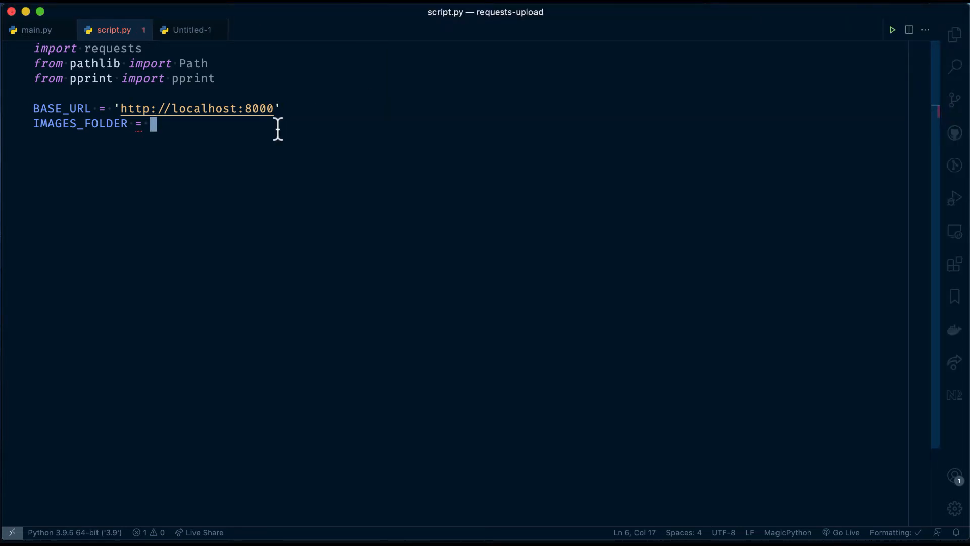
# Step: Assign IMAGES_FOLDER = Path.cwd() / 'images'
pyautogui.write('Path')
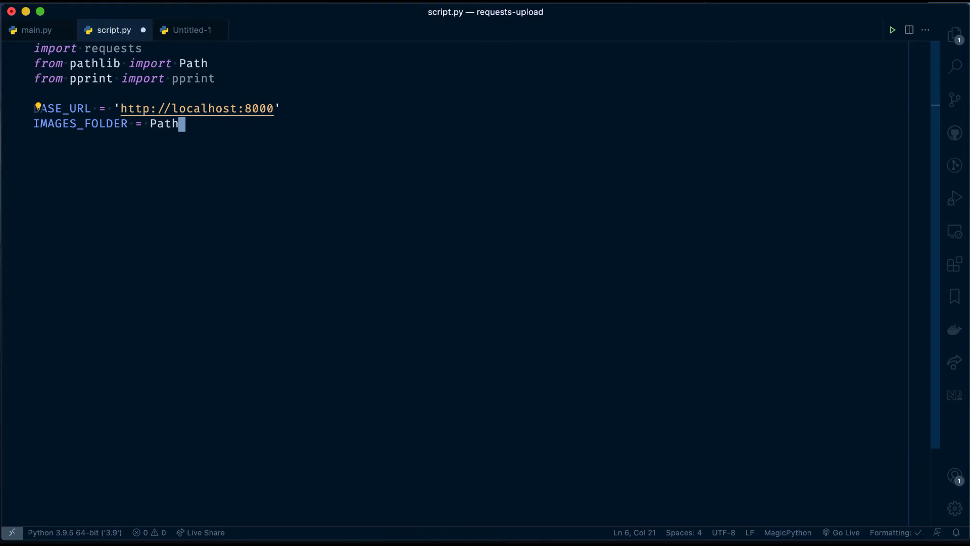
pyautogui.write(".cwd() / '")
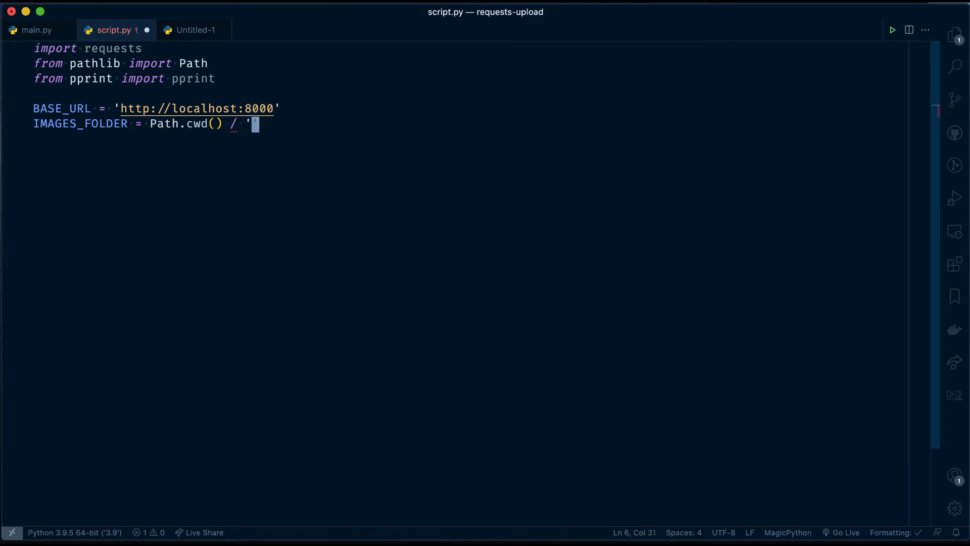
pyautogui.write('ima')
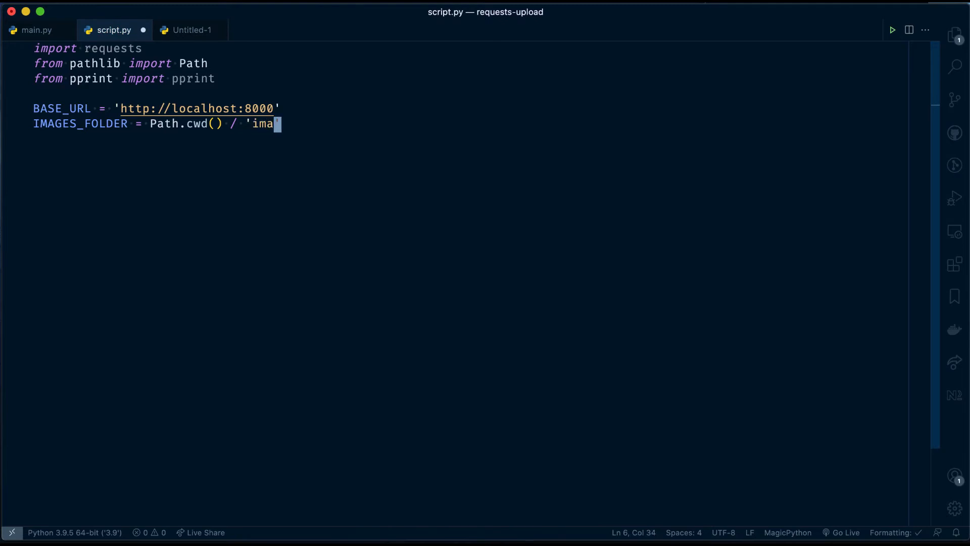
pyautogui.write("ges'")
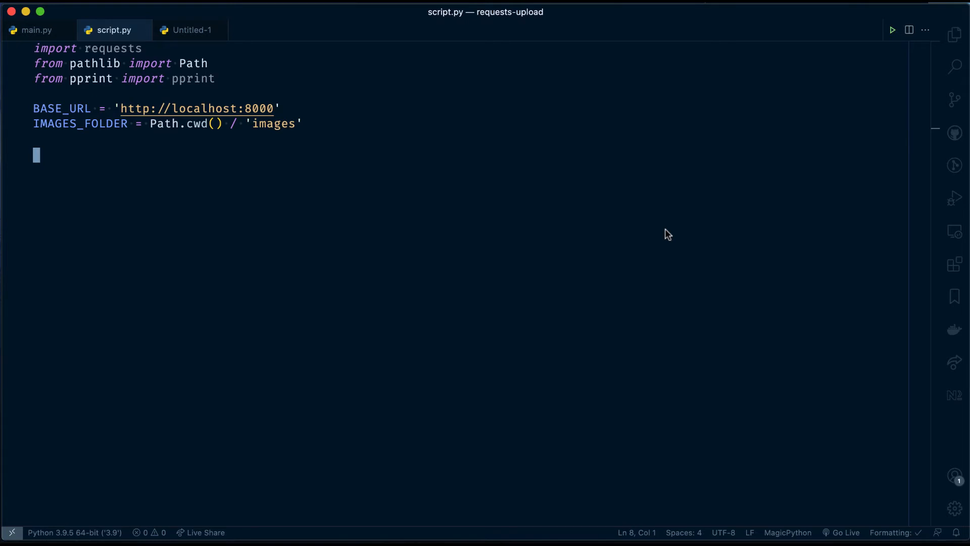
# Step: Define a new single_file_upload() function
pyautogui.write('def')
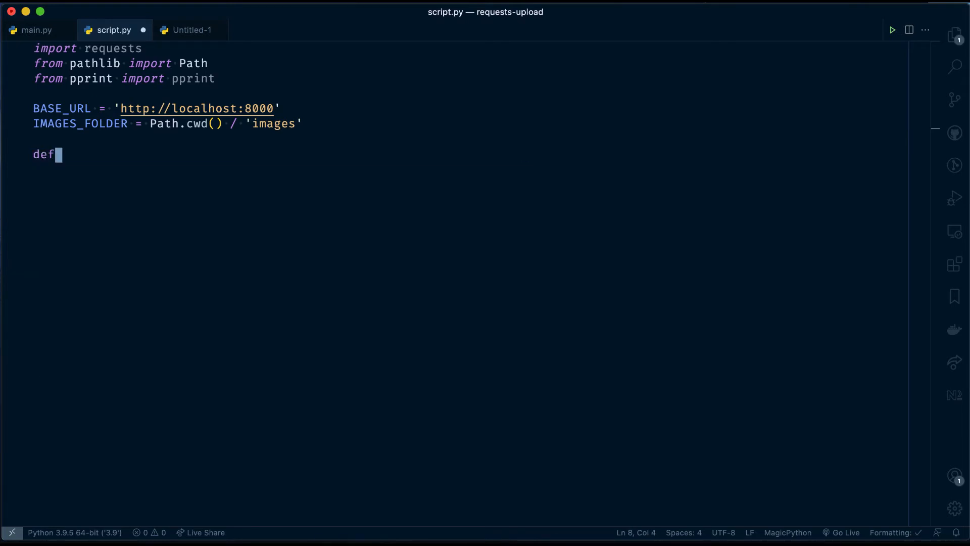
pyautogui.write('single_fi')
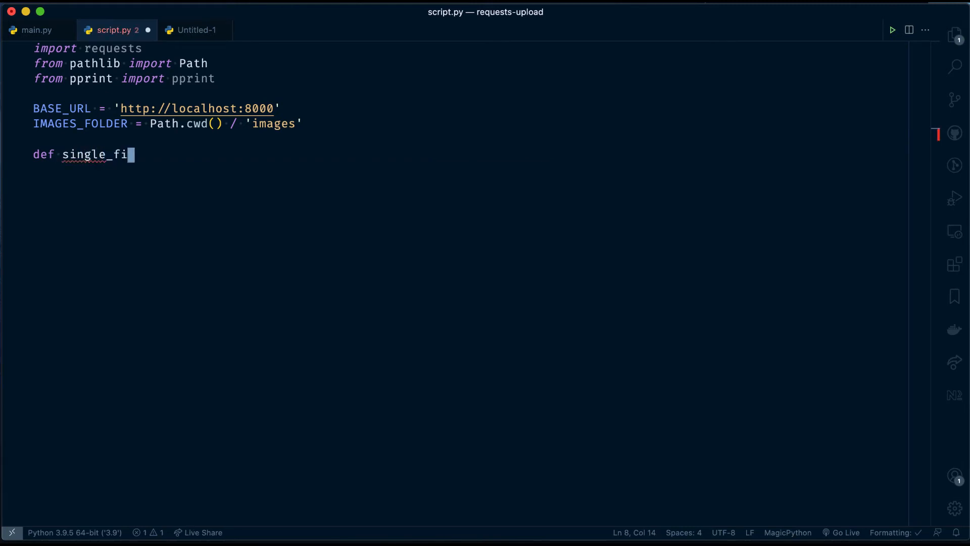
pyautogui.write('le_upload():')
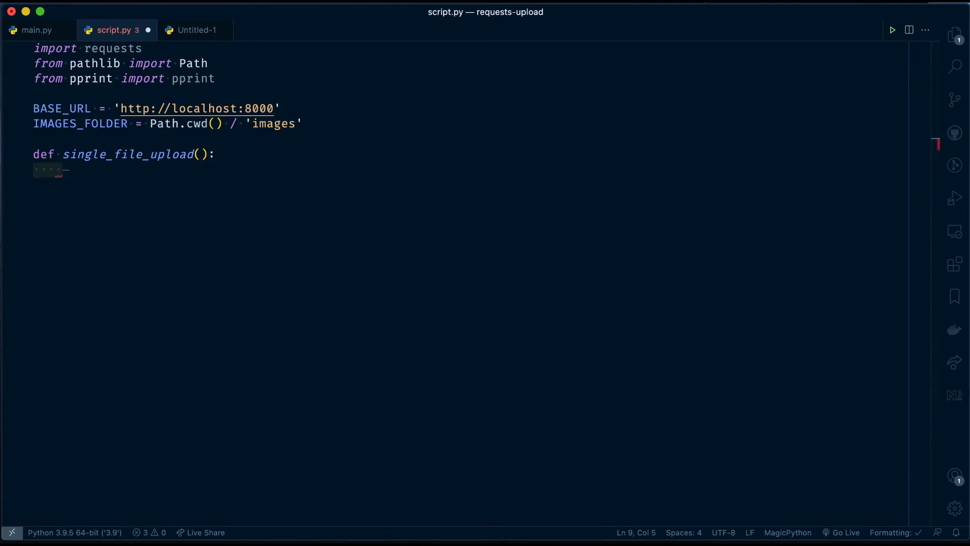
# Step: Start image_file = IMAGES_FOLDER / ' and check image names in Finder
pyautogui.write('image')
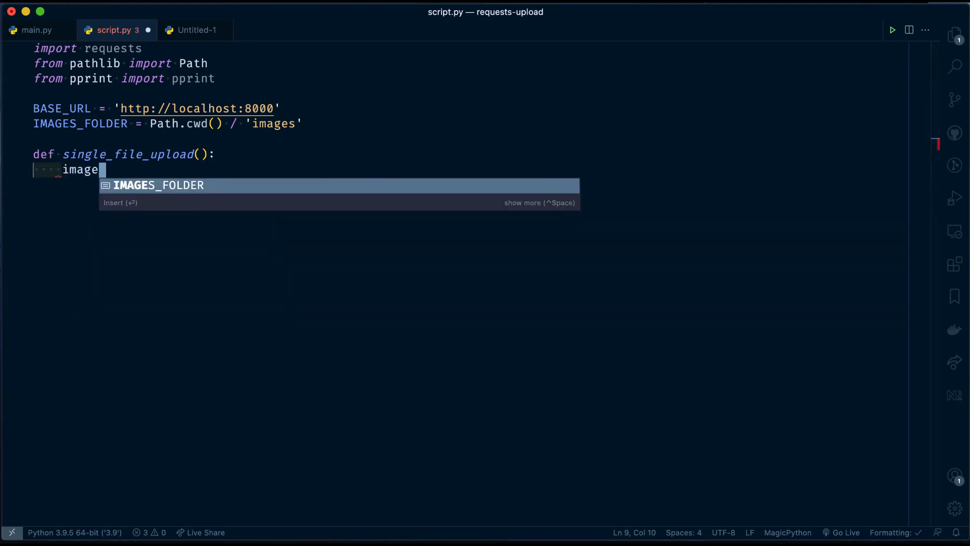
pyautogui.write('_file =')
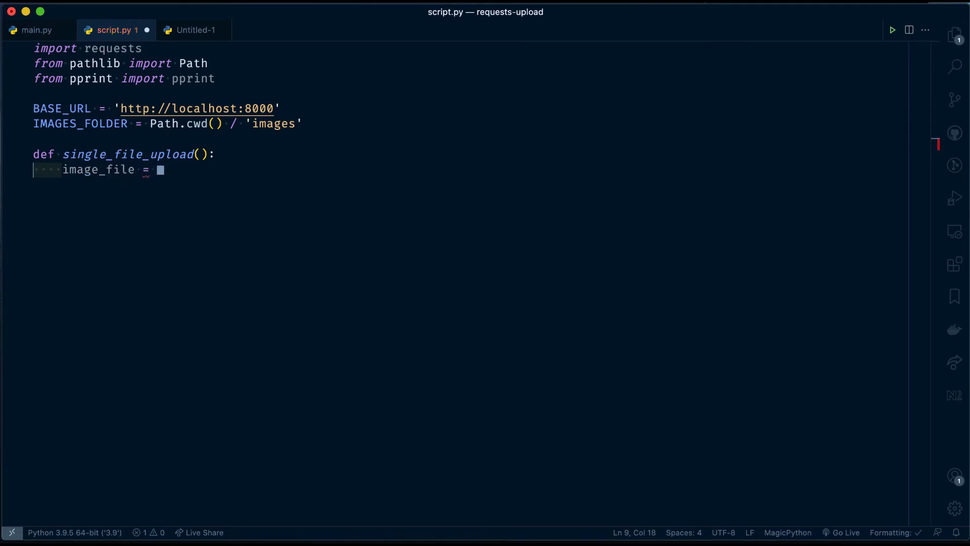
pyautogui.write('IMAGES_FOLDER')
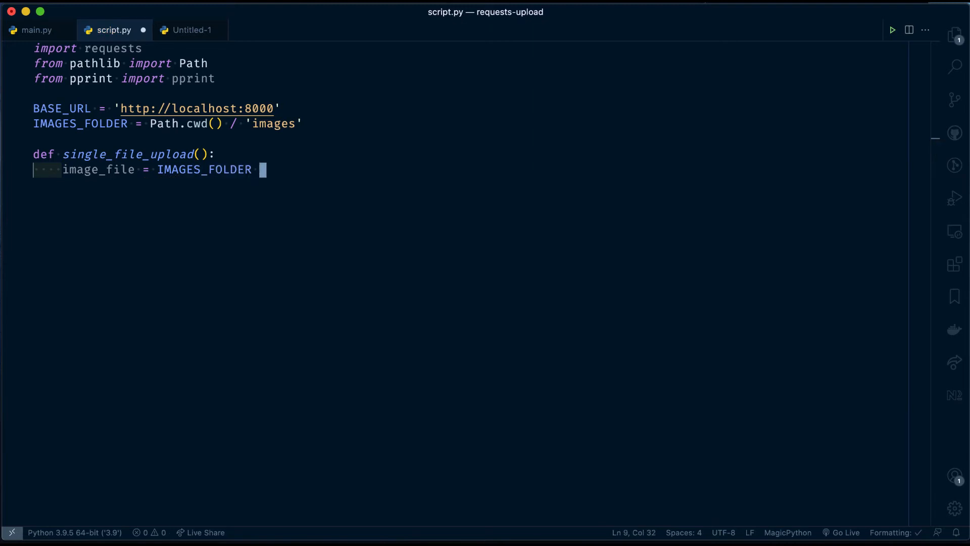
pyautogui.write("/ '")
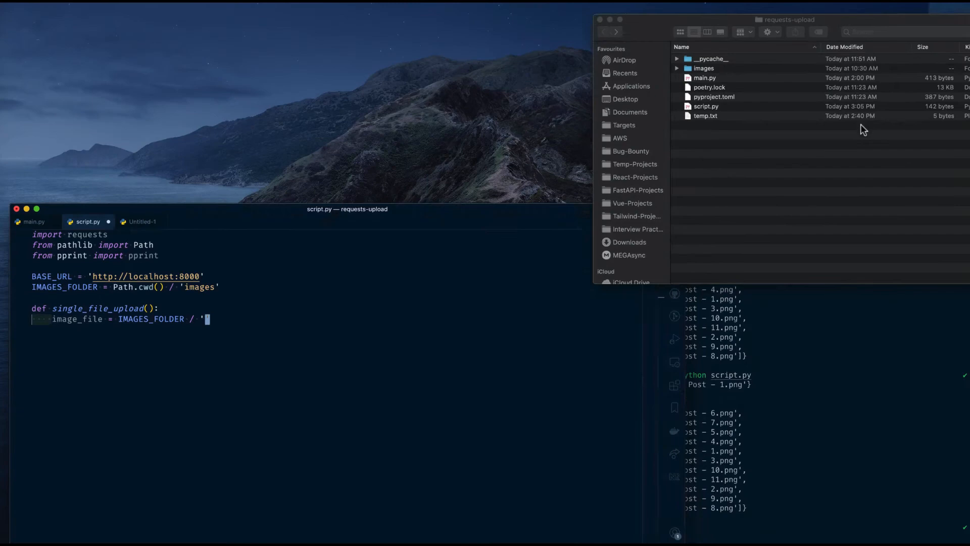
pyautogui.doubleClick(703, 68)
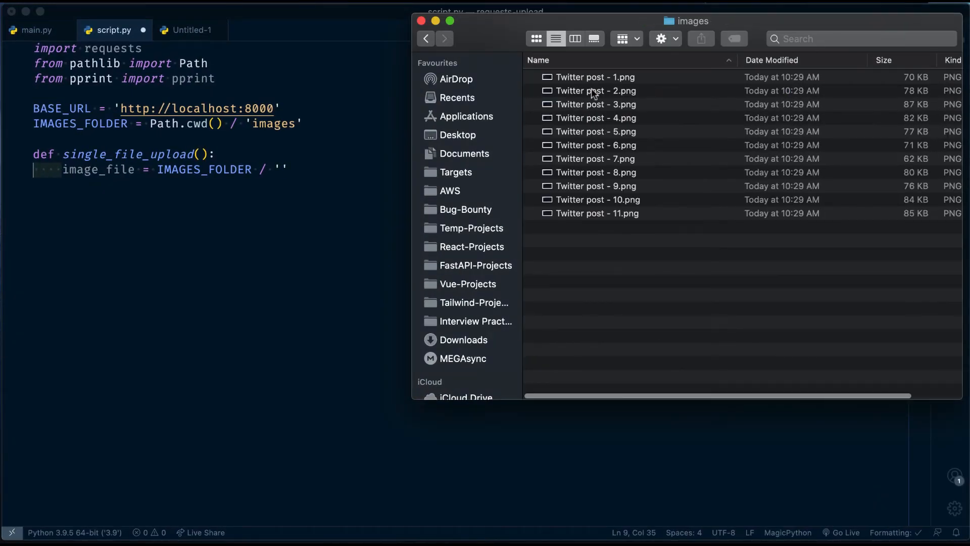
pyautogui.click(596, 91)
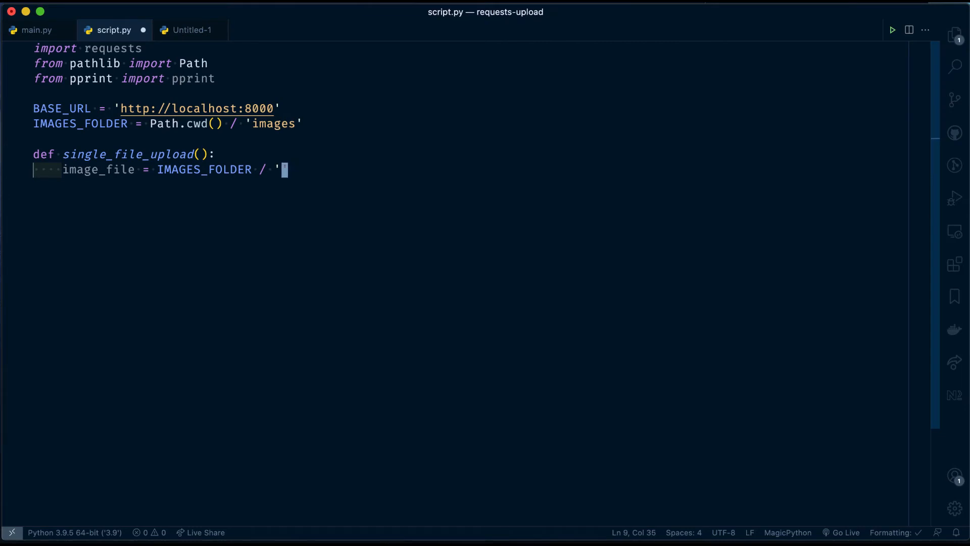
# Step: Finish image_file as 'Twitter post - 2.png' and start response = requests.post(
pyautogui.write('Twitter post - 2.png')
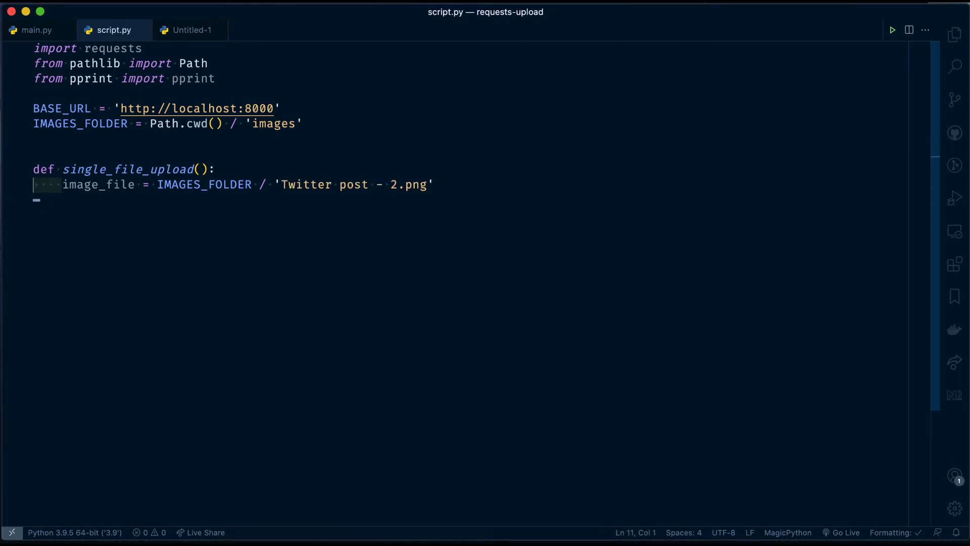
pyautogui.press('Tab')
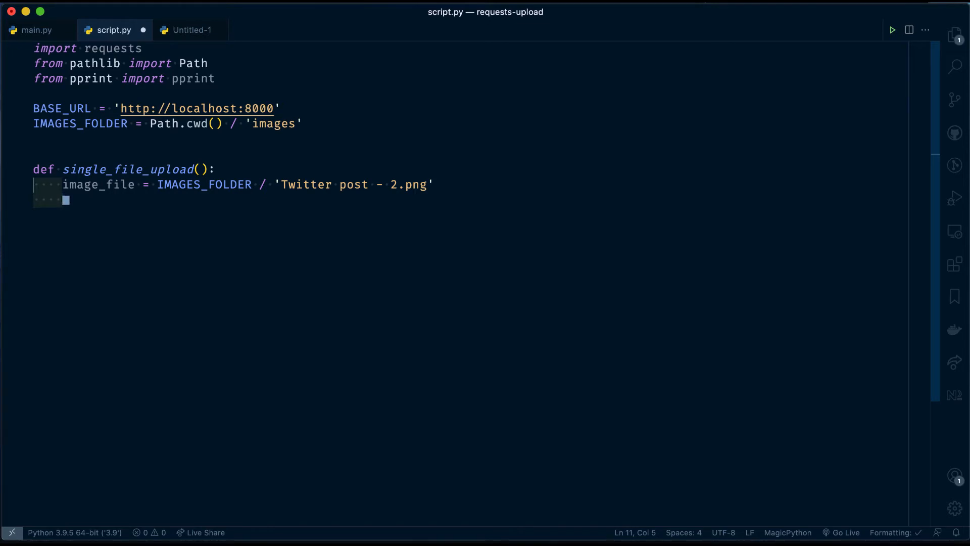
pyautogui.write('respong')
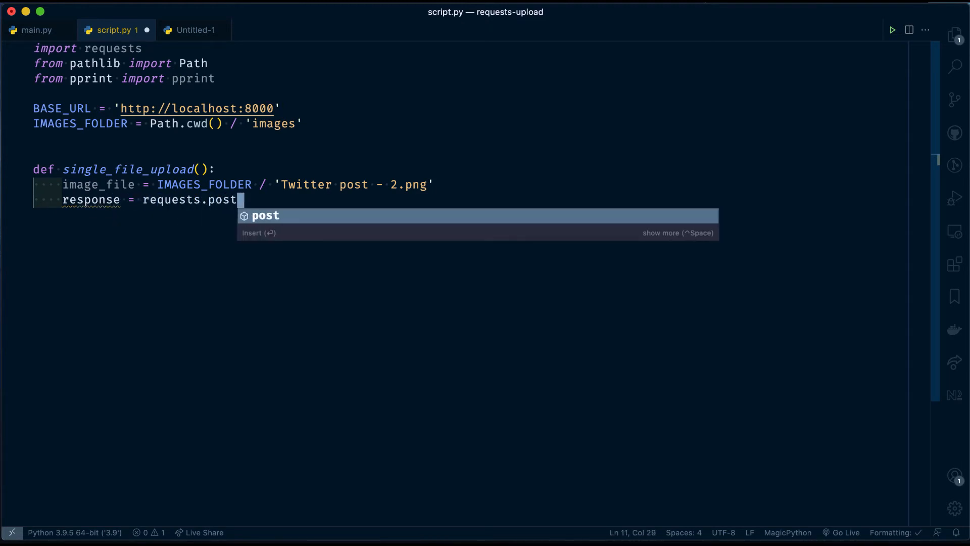
pyautogui.write('(')
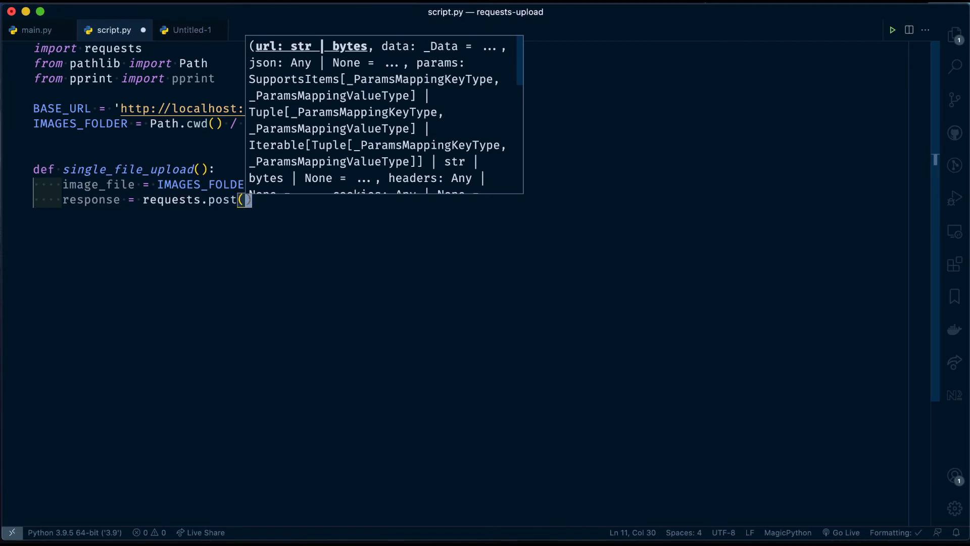
# Step: Pass f'{BASE_URL}/file/' as the URL and begin the files= argument
pyautogui.write("f'")
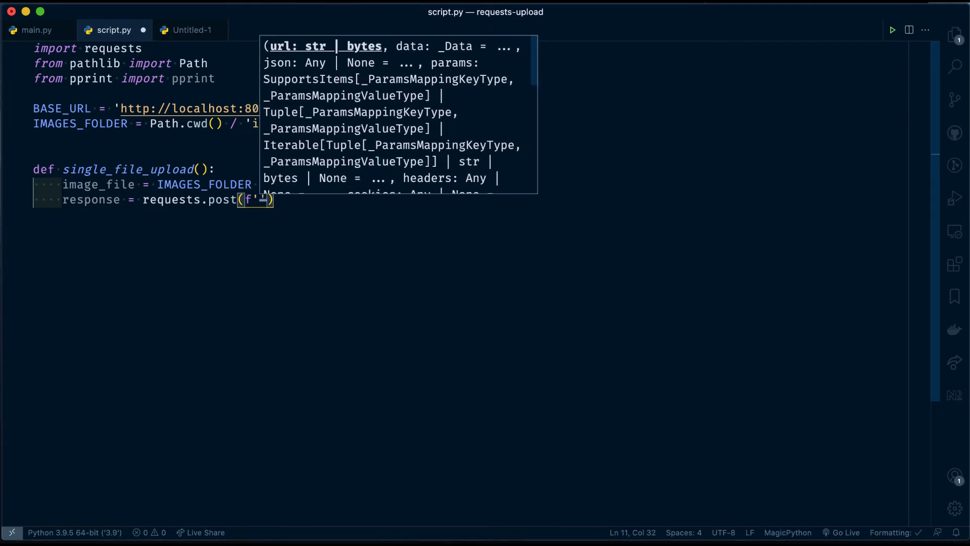
pyautogui.write('BASE_URL}/')
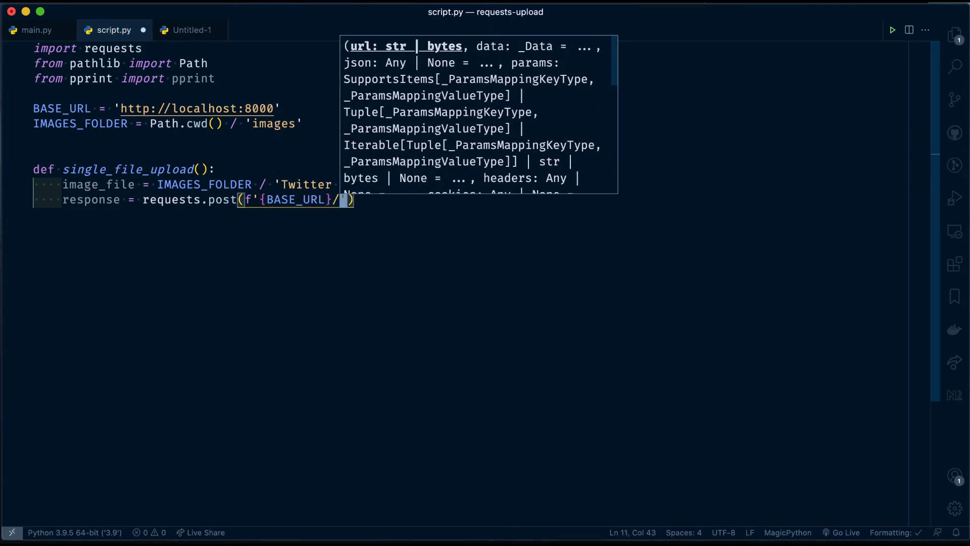
pyautogui.write('"')
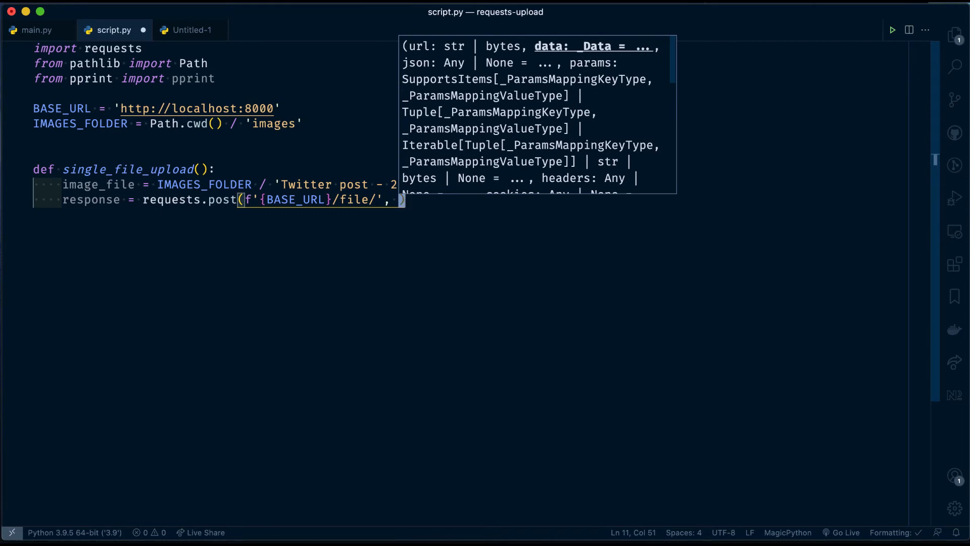
pyautogui.write('files')
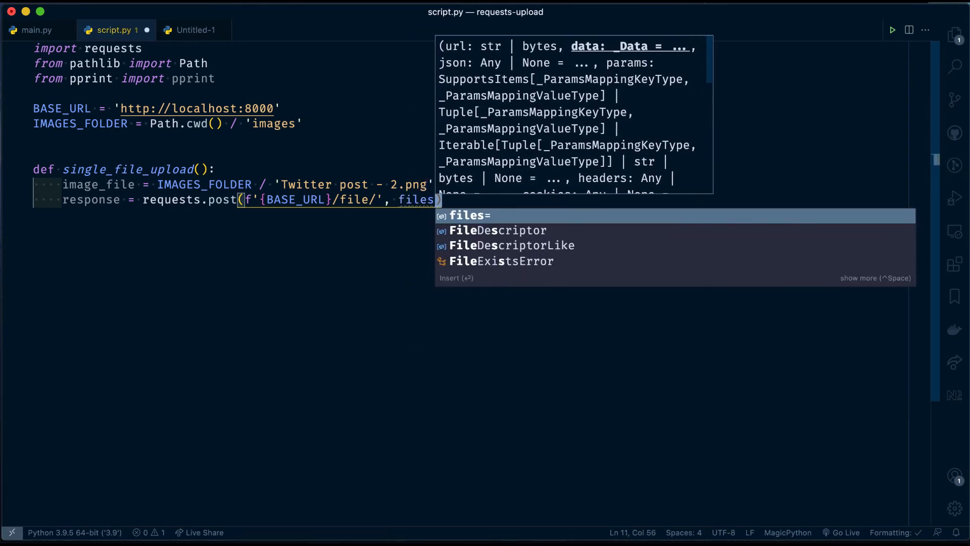
pyautogui.write('=')
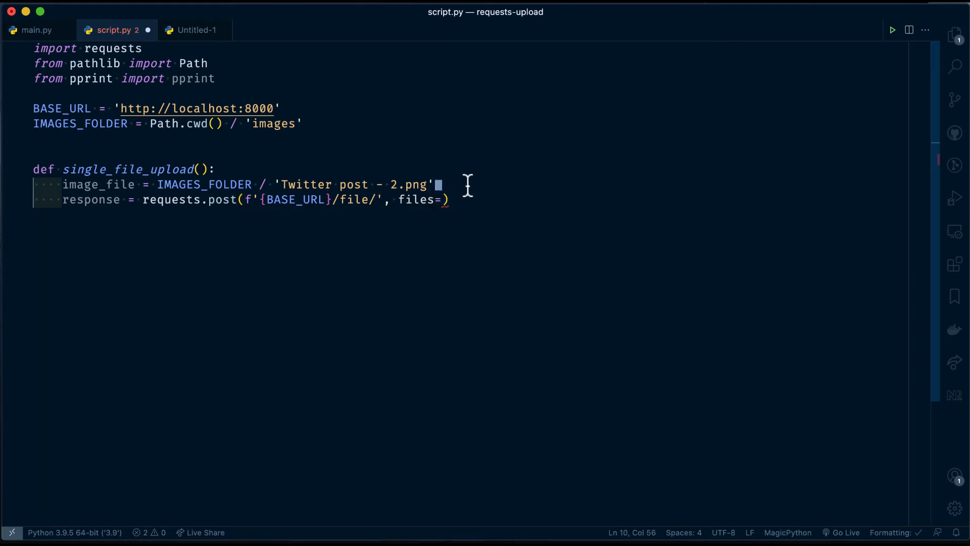
# Step: Write files_data = {'file': image_file.open(mode='rb')}, confirming the field name in main.py
pyautogui.write('files_data =')
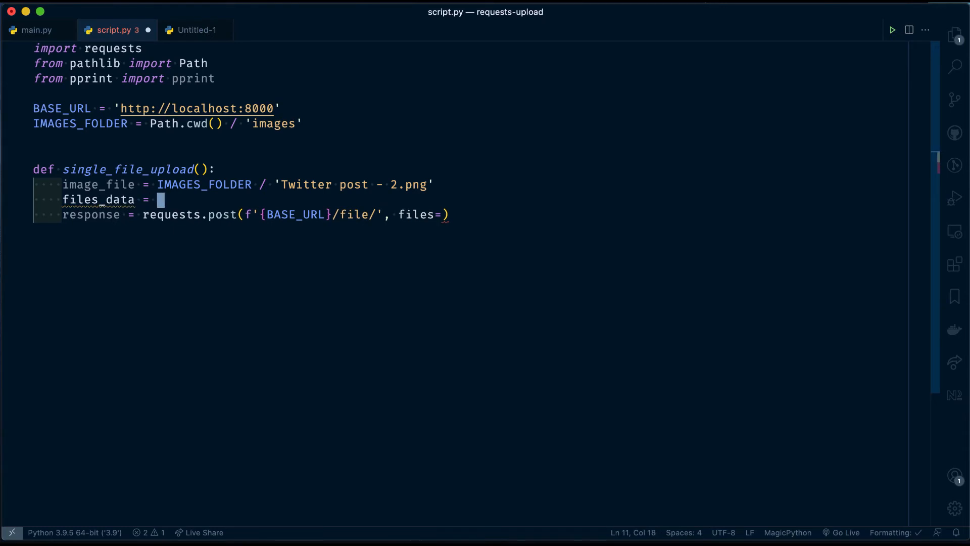
pyautogui.write('{}')
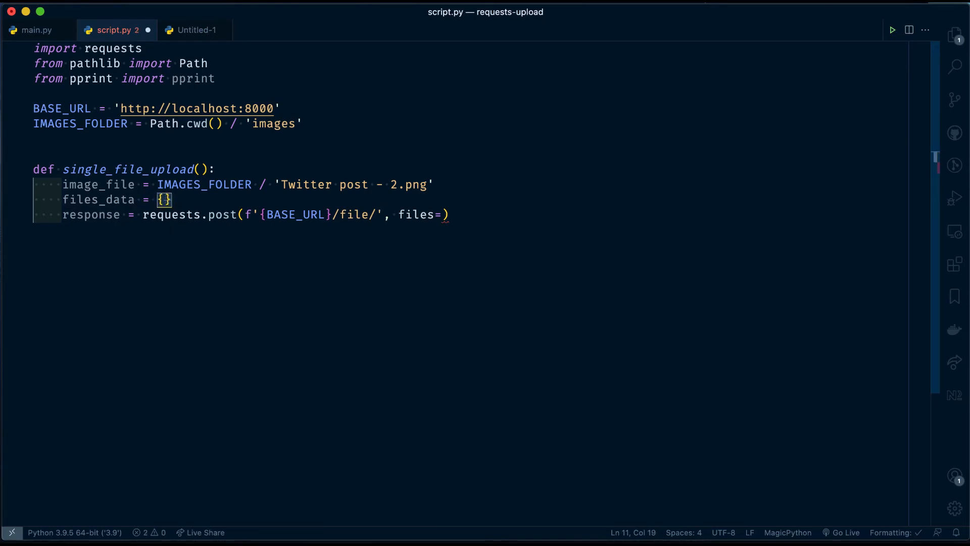
pyautogui.write("''")
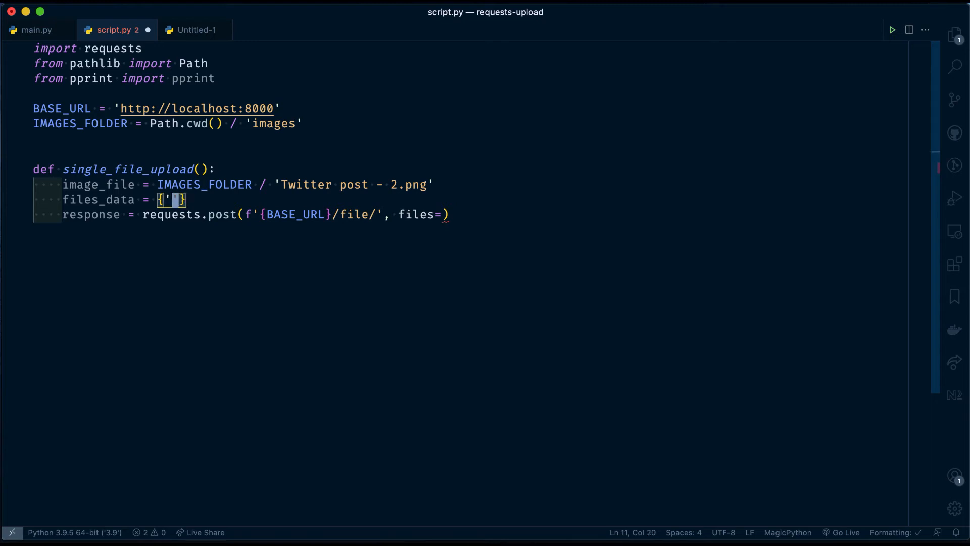
pyautogui.write('fi')
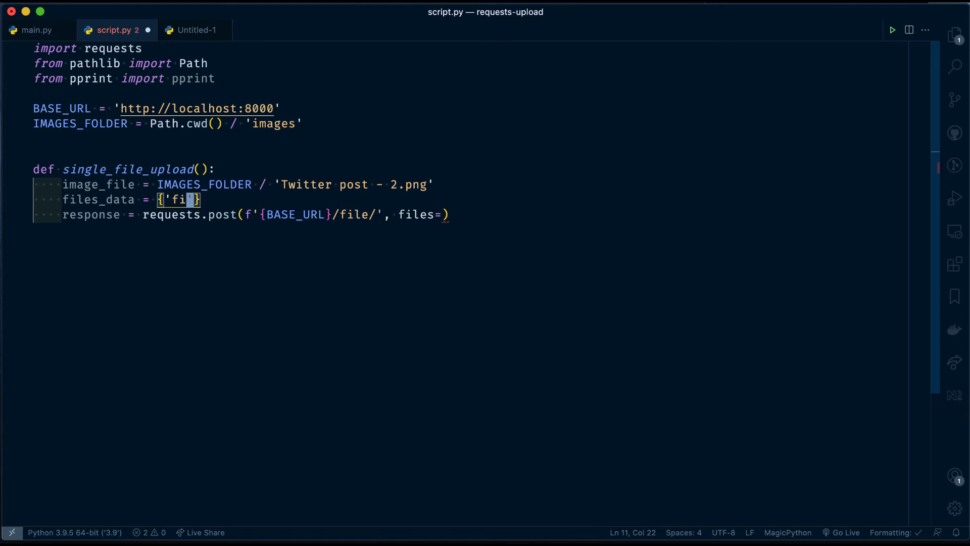
pyautogui.click(36, 29)
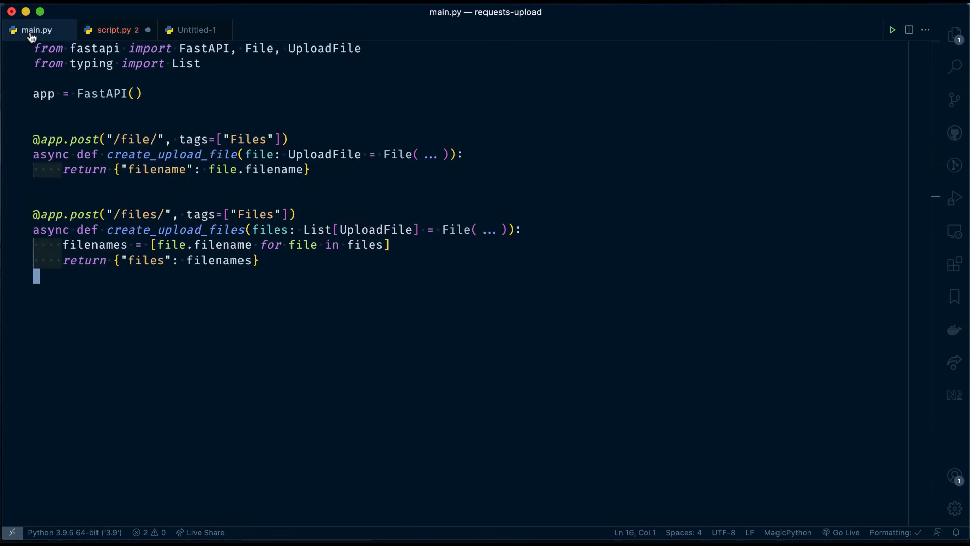
pyautogui.click(115, 30)
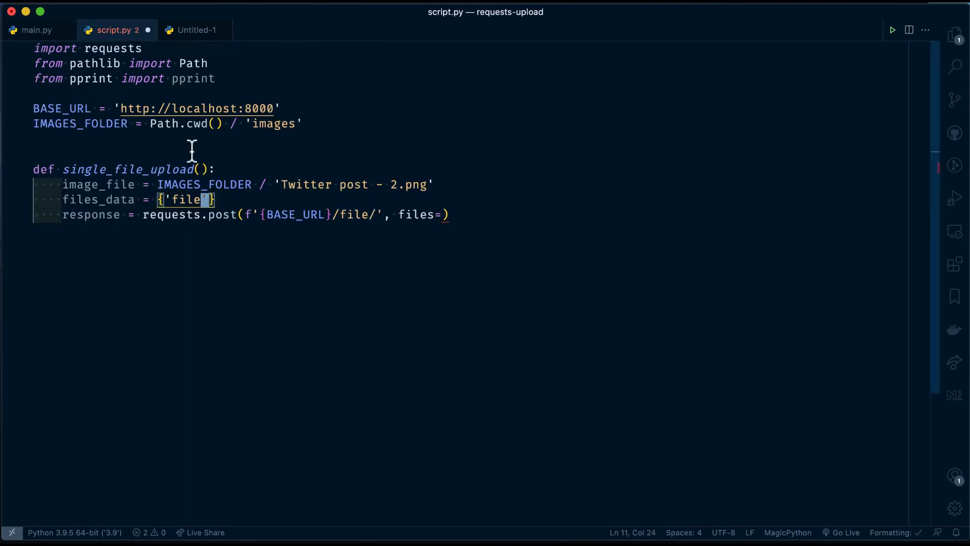
pyautogui.write(':')
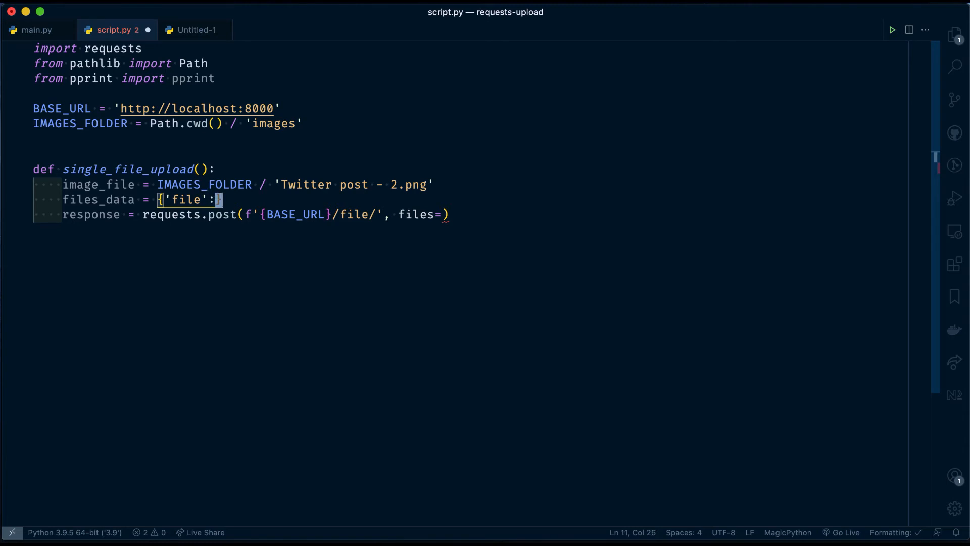
pyautogui.write('image_file')
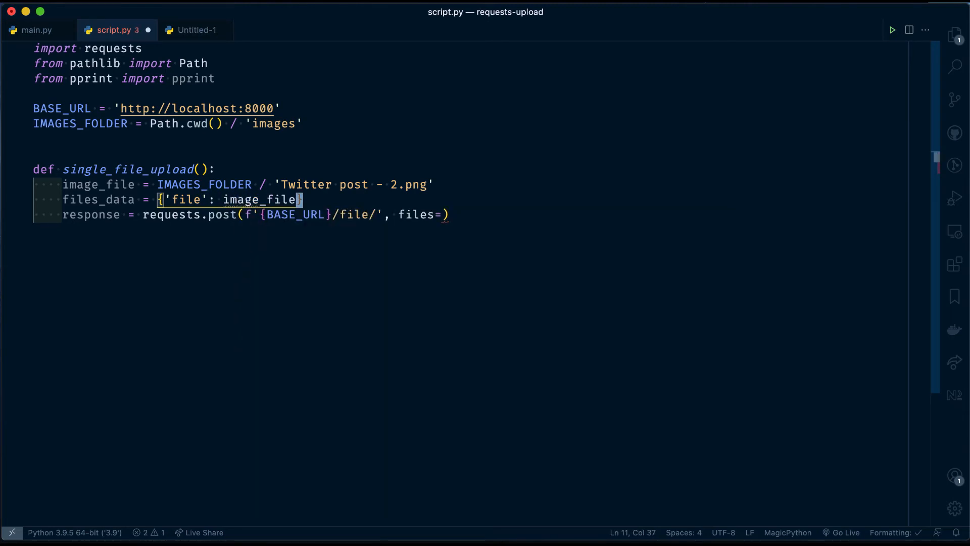
pyautogui.write(".open(mode='rb")
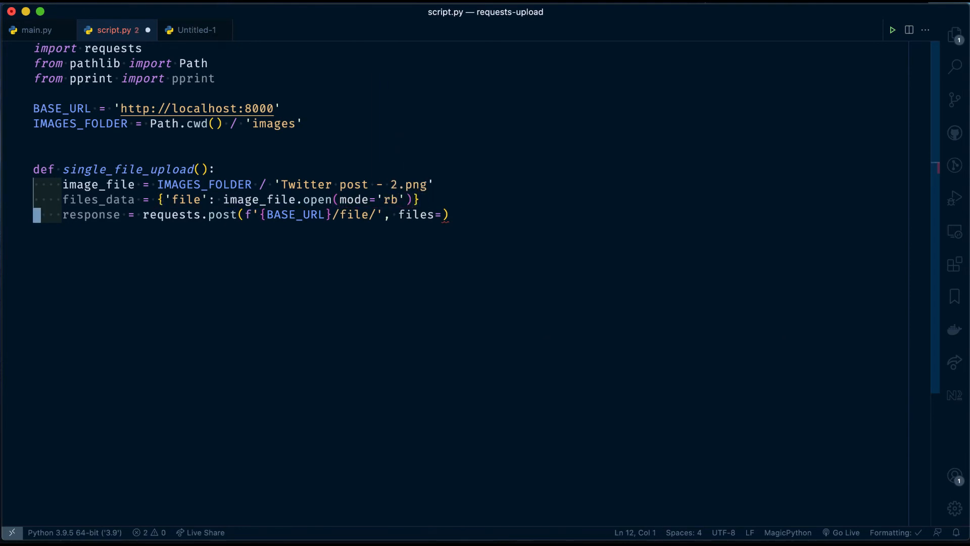
# Step: Pass files=files_data and add pprint(response.json()) inside the function
pyautogui.write('files_data')
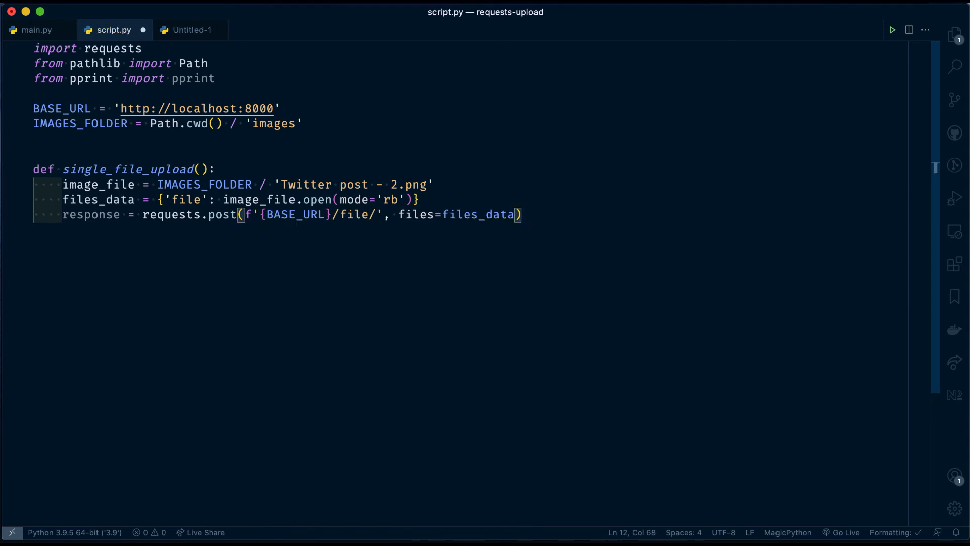
pyautogui.press('enter')
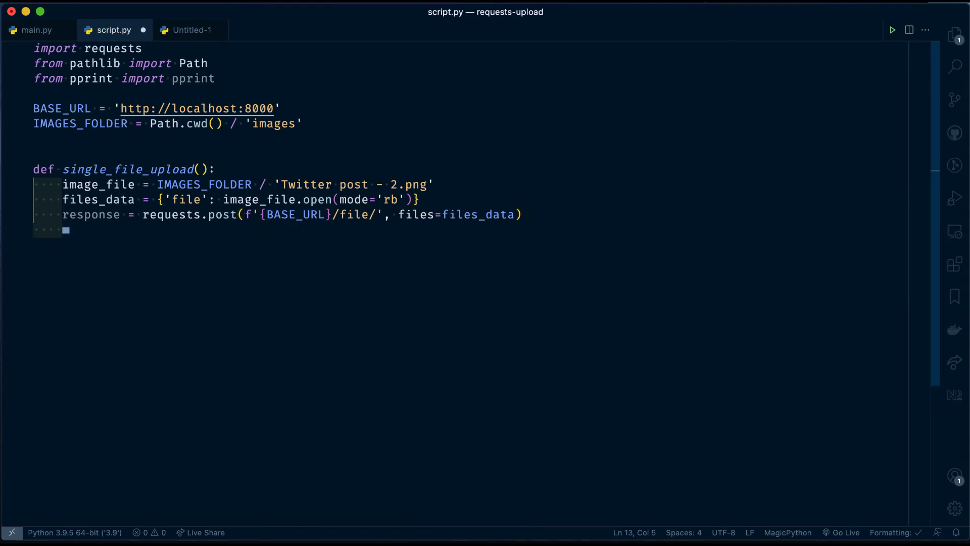
pyautogui.write('pprint(response')
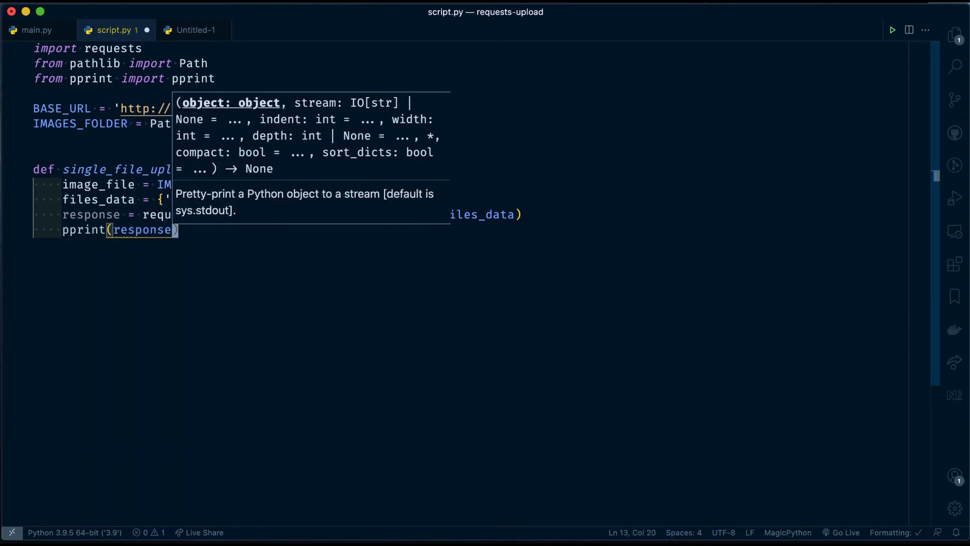
pyautogui.write('.json(')
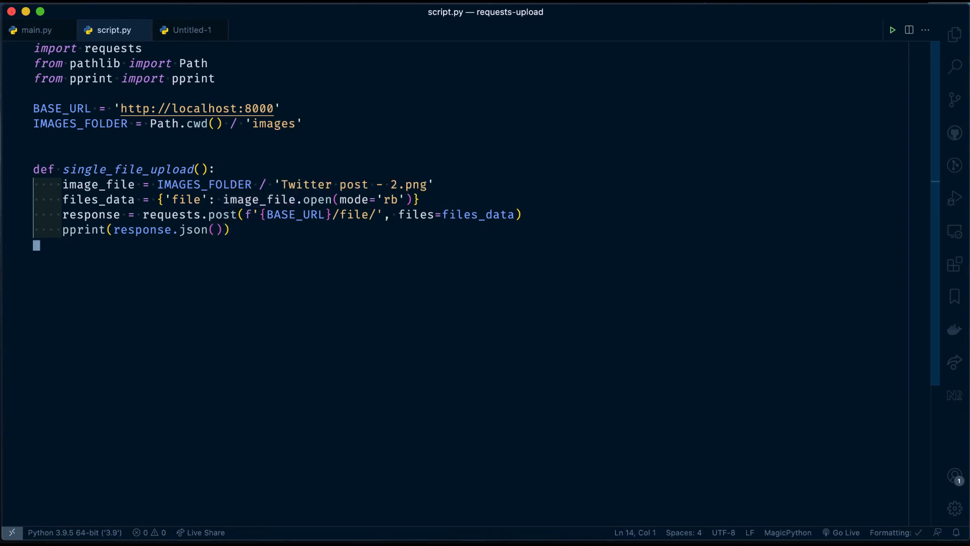
# Step: Call single_file_upload() at module level and begin a def mu… function
pyautogui.write('single')
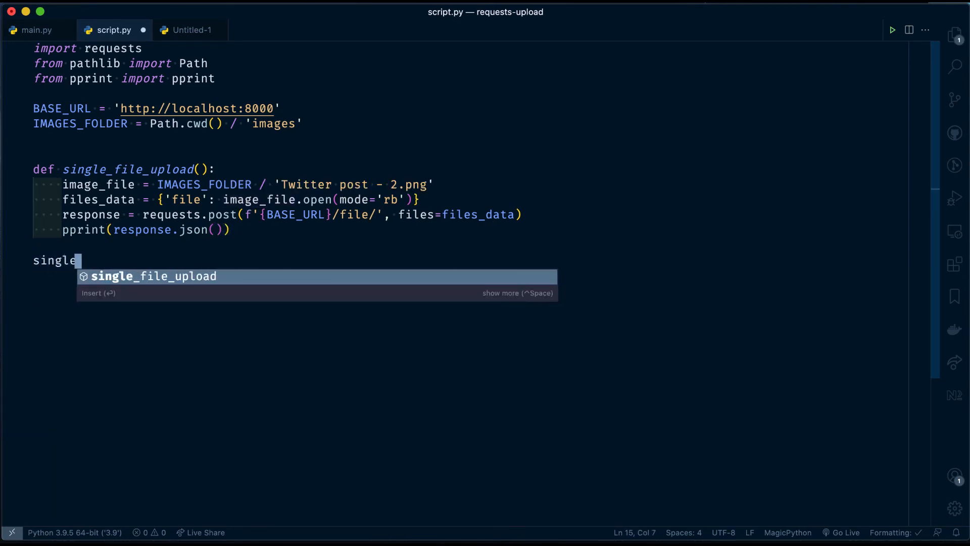
pyautogui.press('Enter')
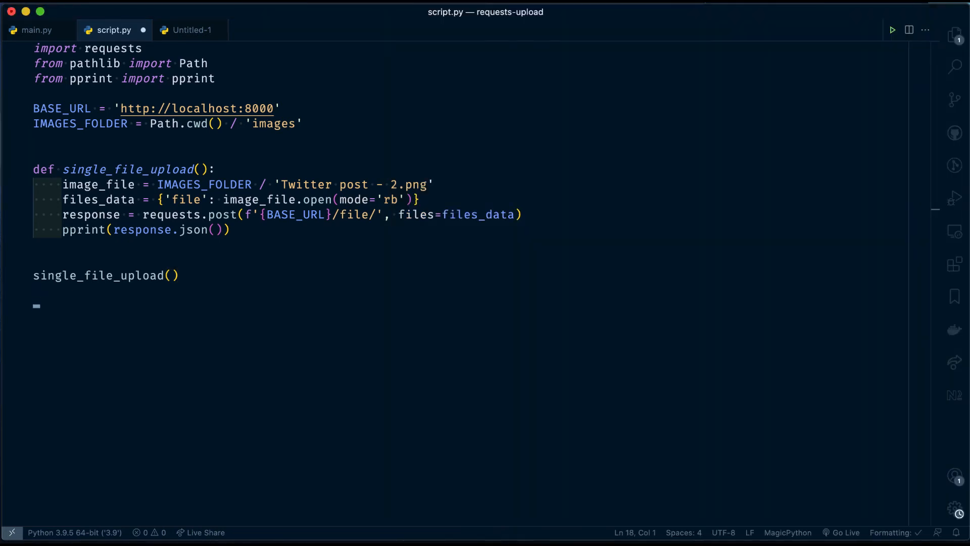
pyautogui.write('def mu')
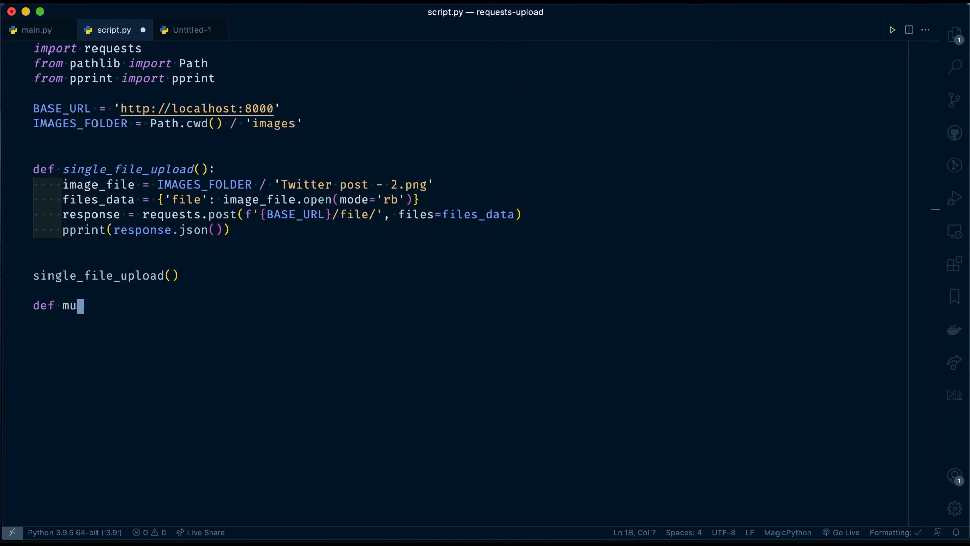
# Step: Define multiple_file_upload() with image_files = IMAGES_FOLDER.glob('*.png'), saving along the way
pyautogui.write('ltiple_file')
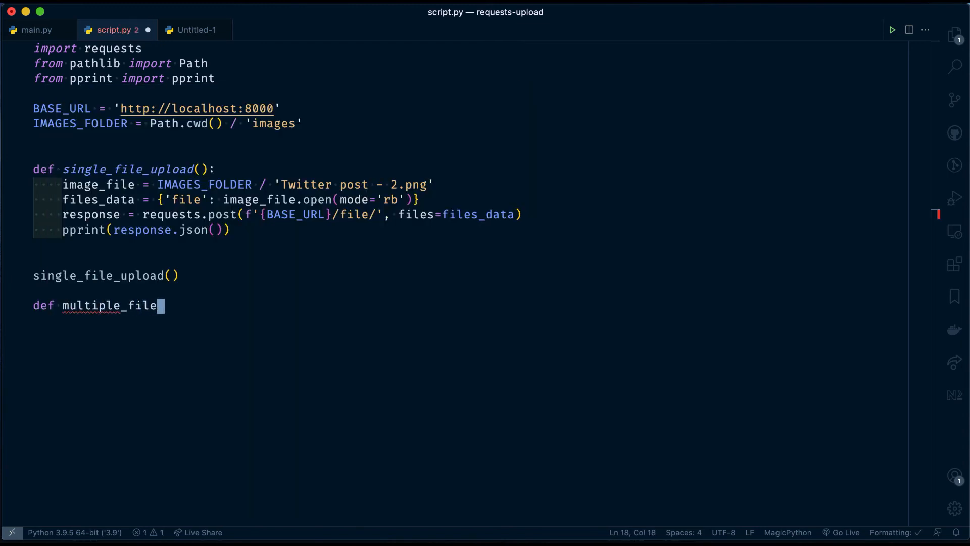
pyautogui.write('_upload')
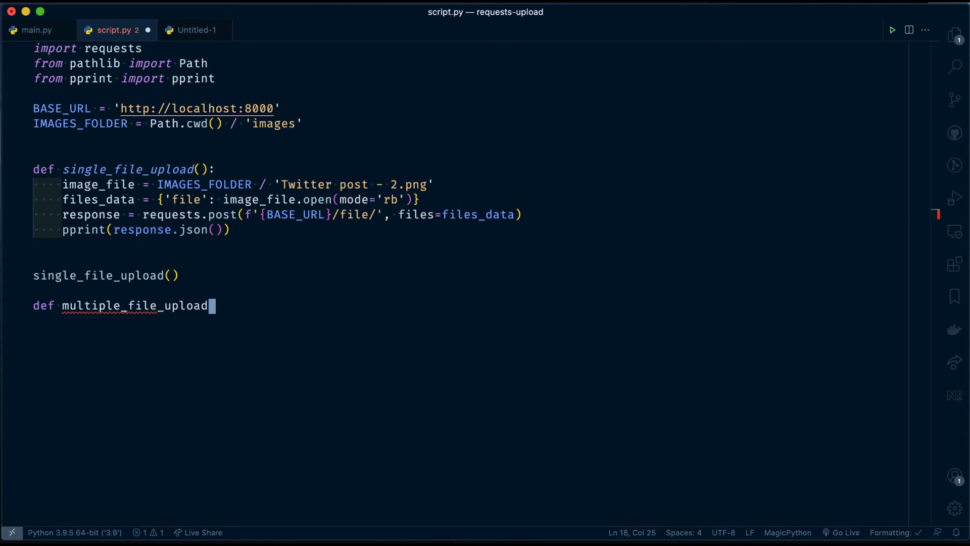
pyautogui.write('():')
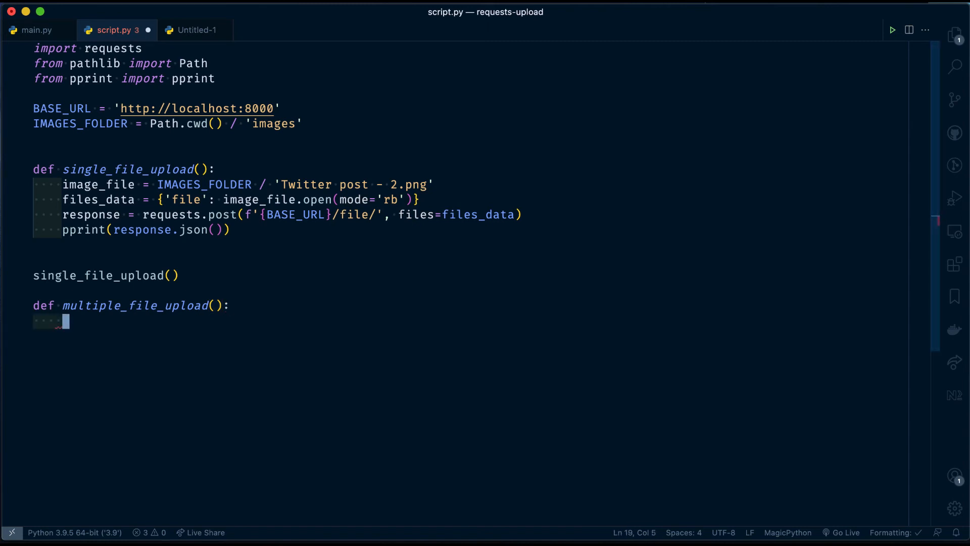
pyautogui.write('image_files =')
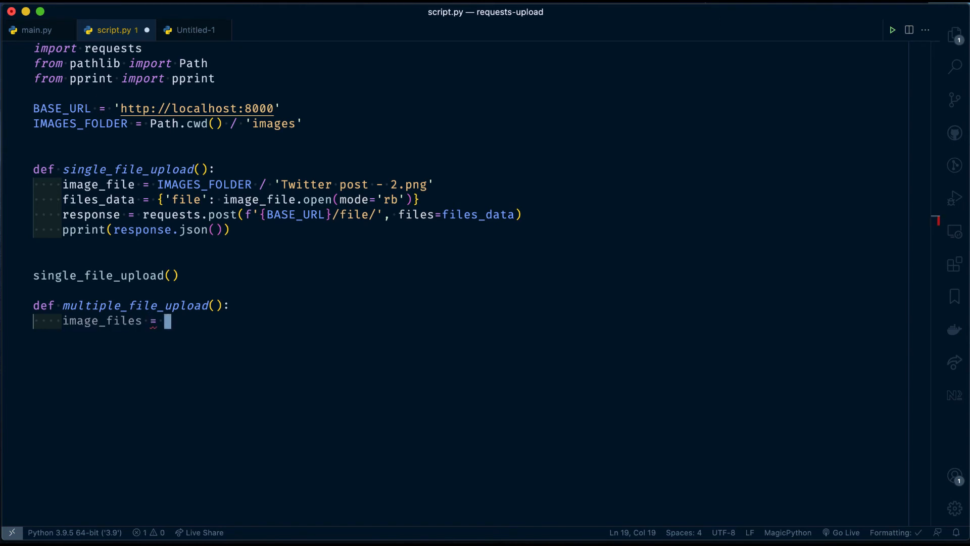
pyautogui.write('IMAGES_FOLDER')
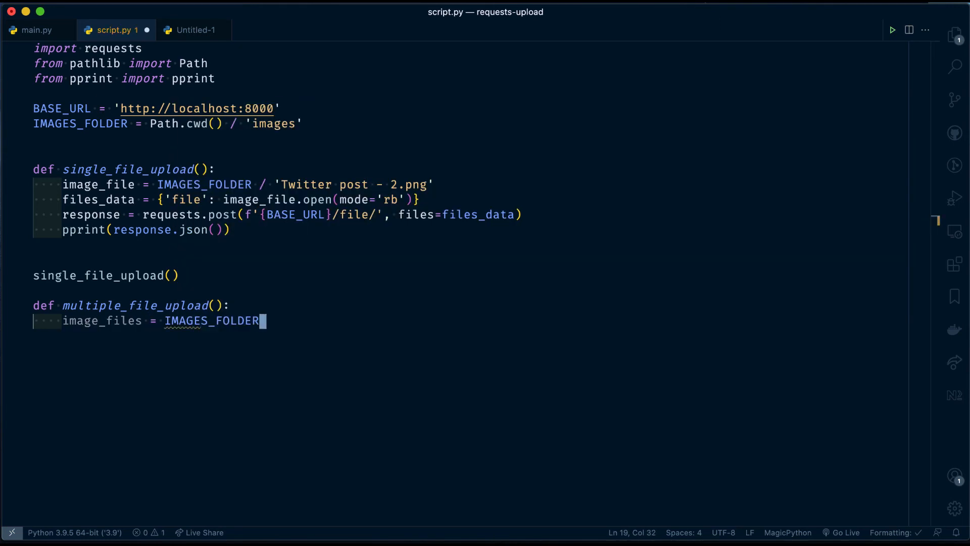
pyautogui.press('cmd+s')
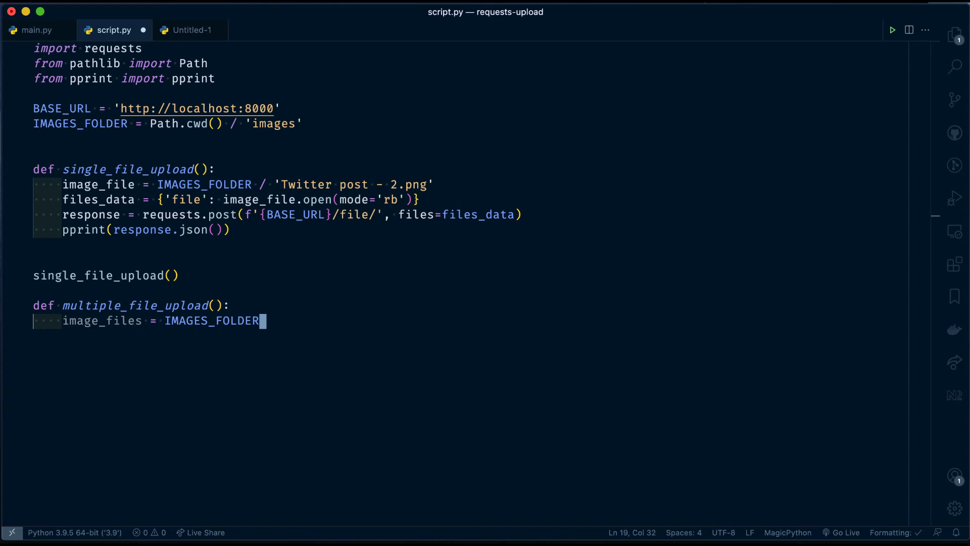
pyautogui.write(".glob('")
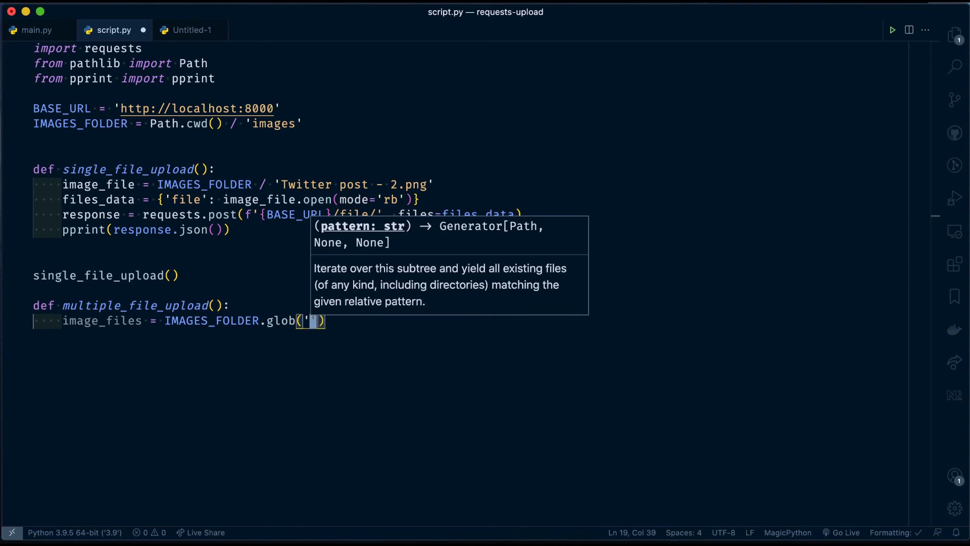
pyautogui.write('*.')
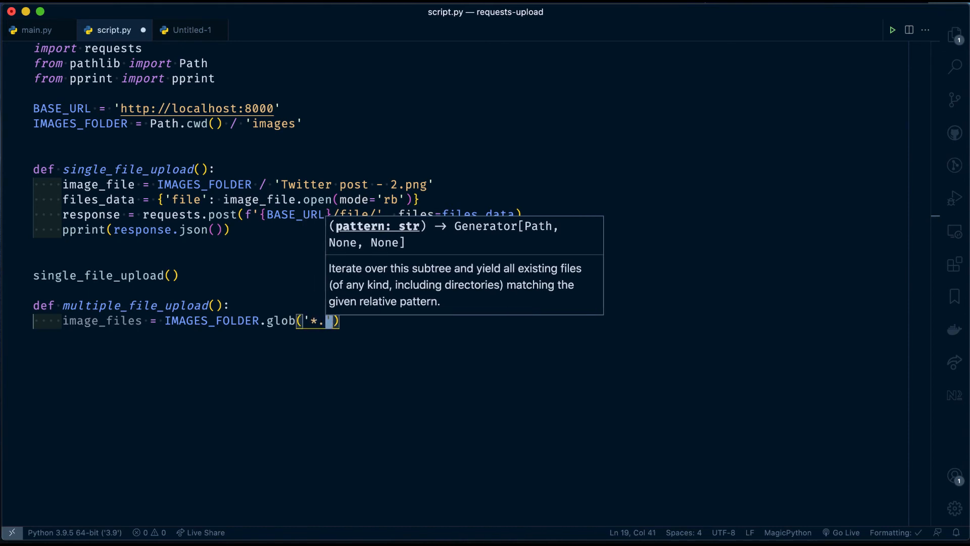
pyautogui.write('png')
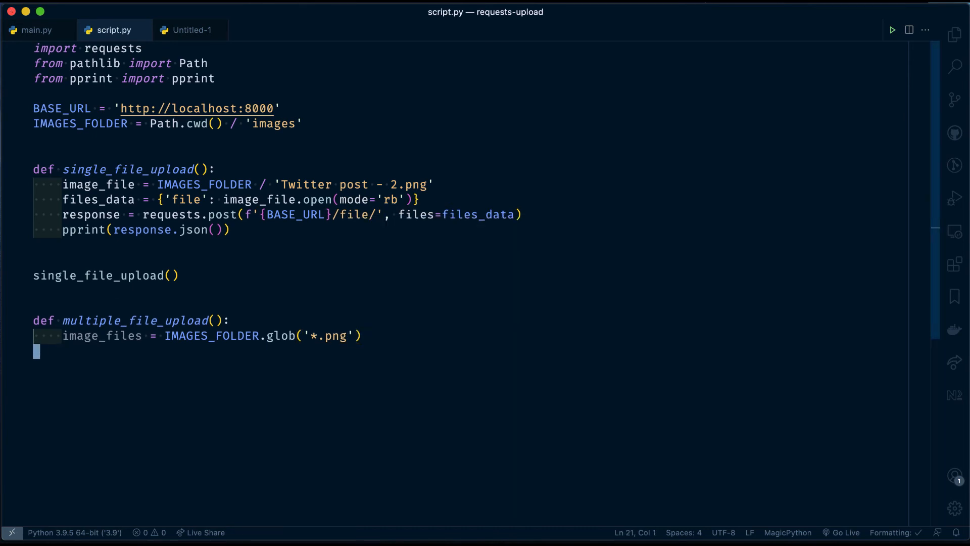
# Step: Begin files_data = [('files', ) for image in image_files] inside multiple_file_upload
pyautogui.press('tab')
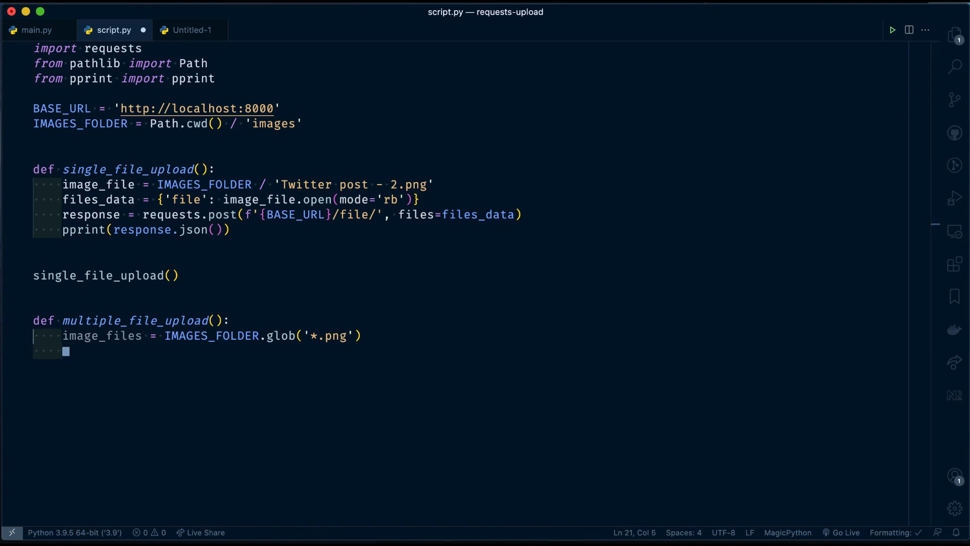
pyautogui.write('files')
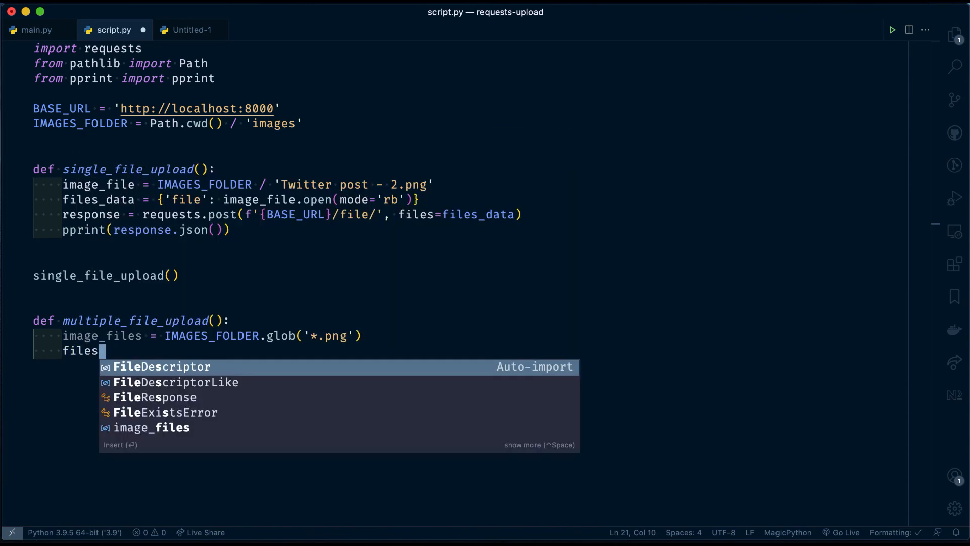
pyautogui.write('_data =')
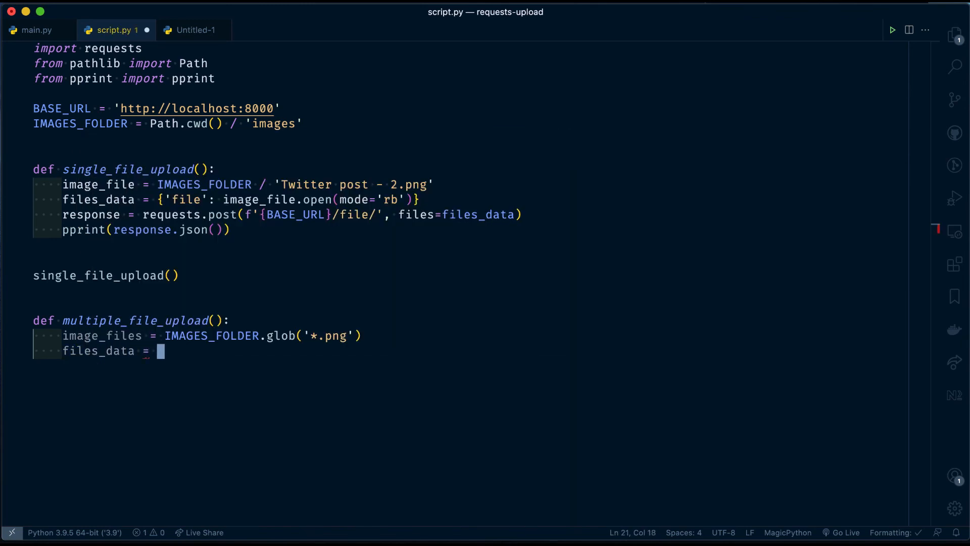
pyautogui.write('[')
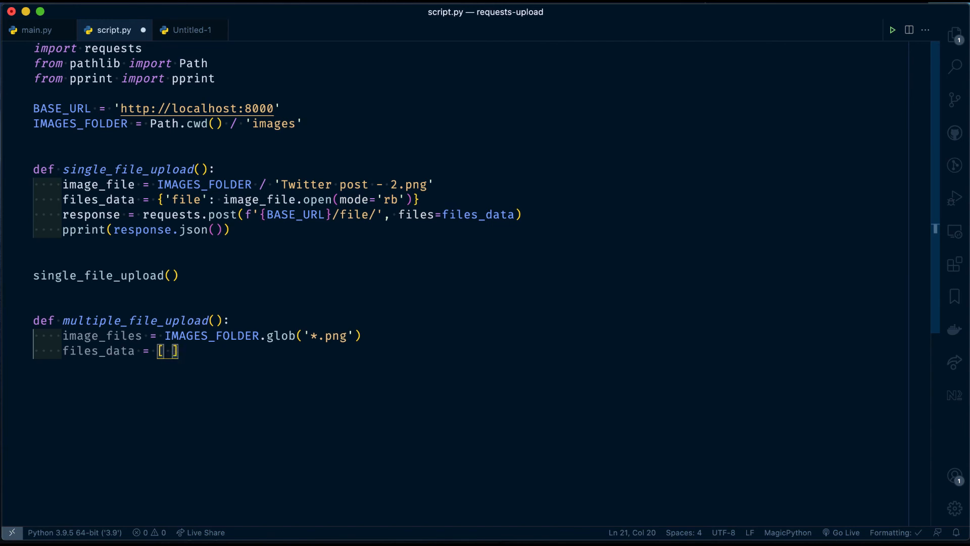
pyautogui.write('for image')
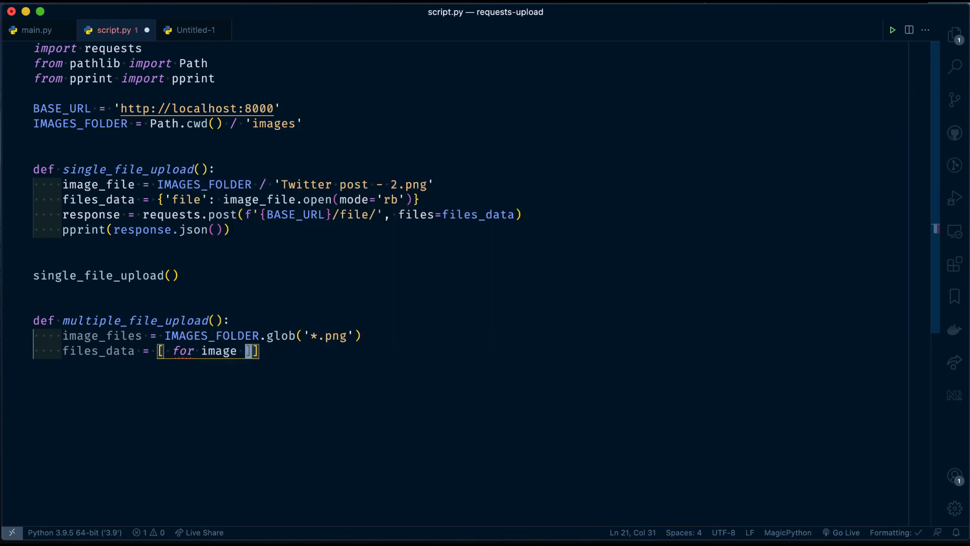
pyautogui.write('in image_files')
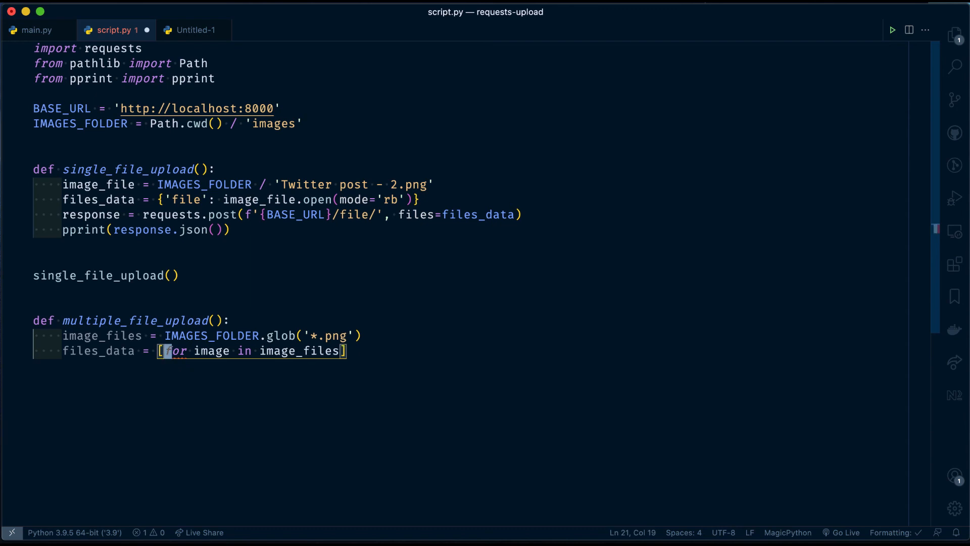
pyautogui.write("('files')")
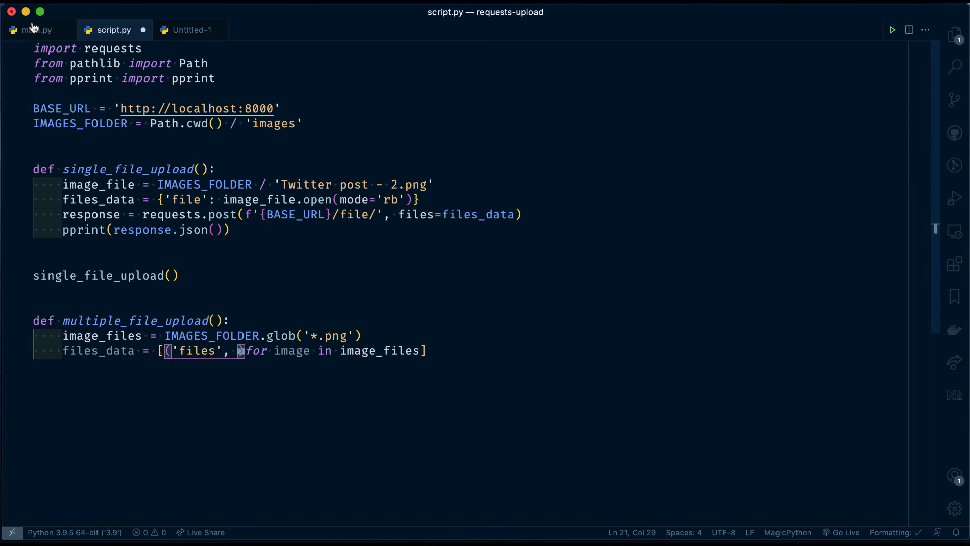
# Step: Check the endpoint's files parameter name in main.py, then return to script.py
pyautogui.click(36, 30)
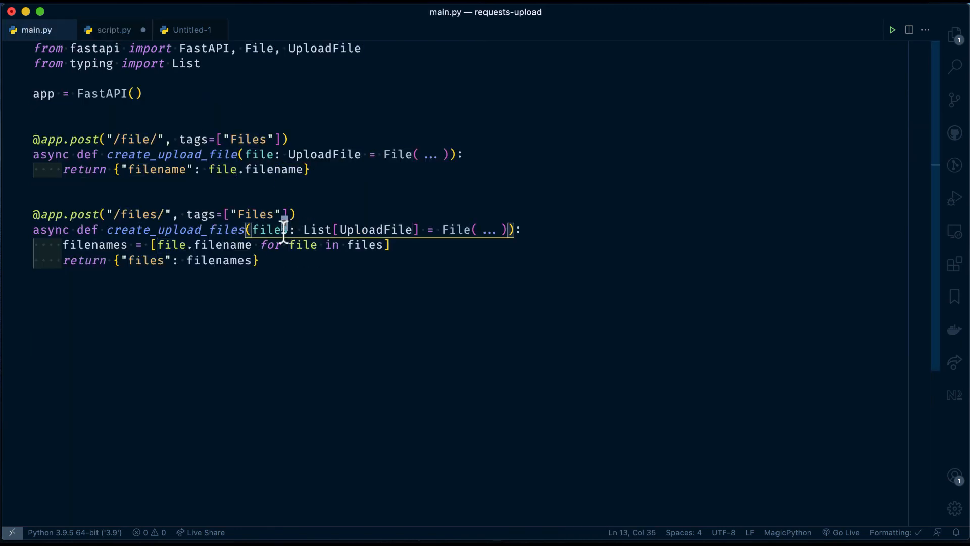
pyautogui.doubleClick(267, 229)
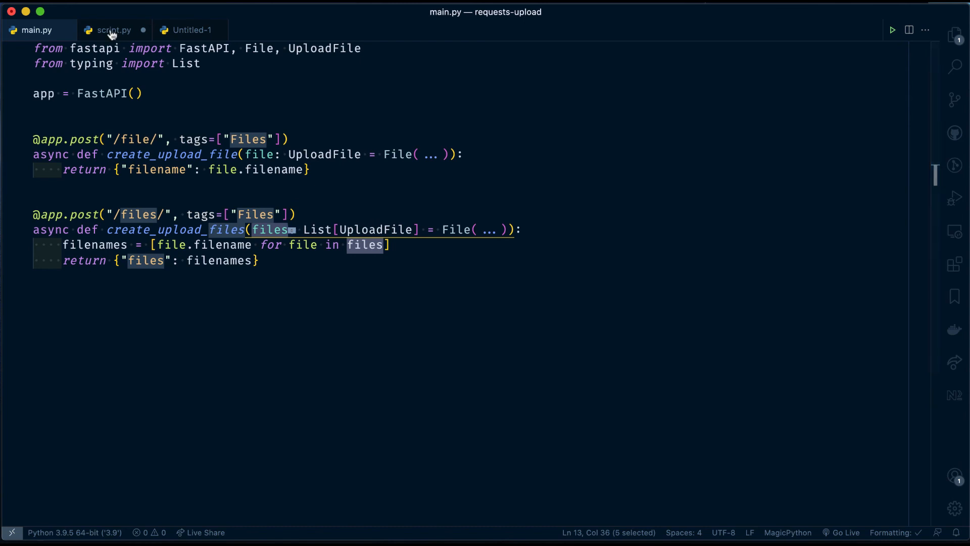
pyautogui.click(113, 30)
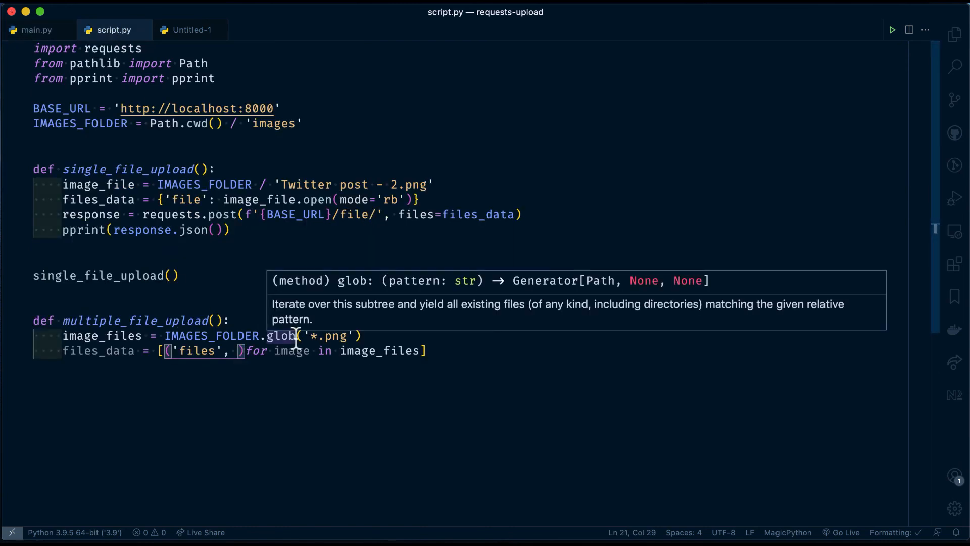
# Step: Fill the tuple's second element with image.open(mode='rb') and start a new line
pyautogui.write('image.')
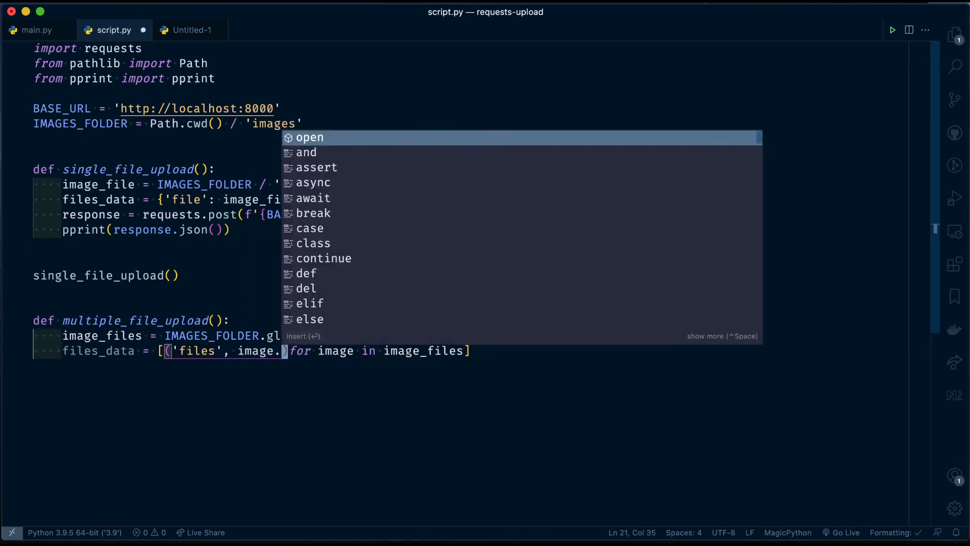
pyautogui.write('open(')
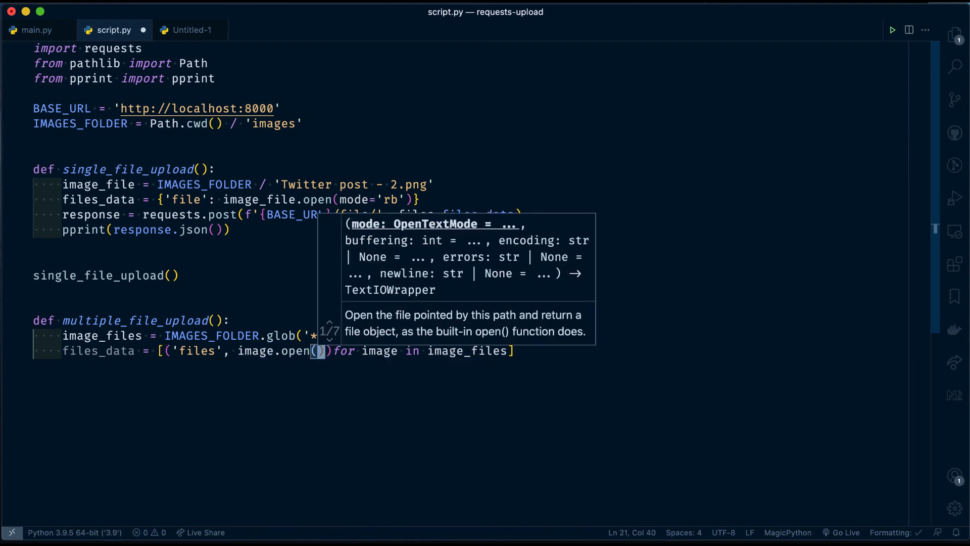
pyautogui.write("mode='rb'")
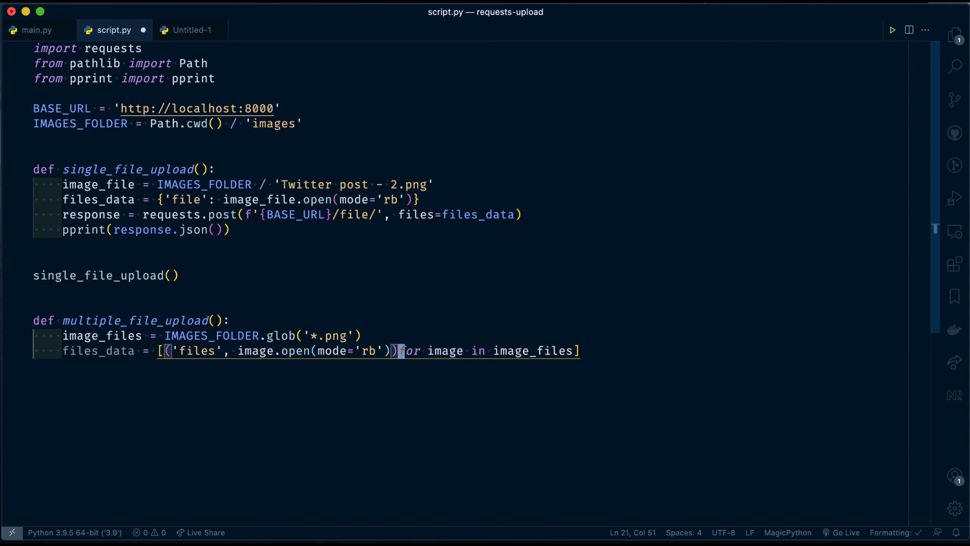
pyautogui.press('enter')
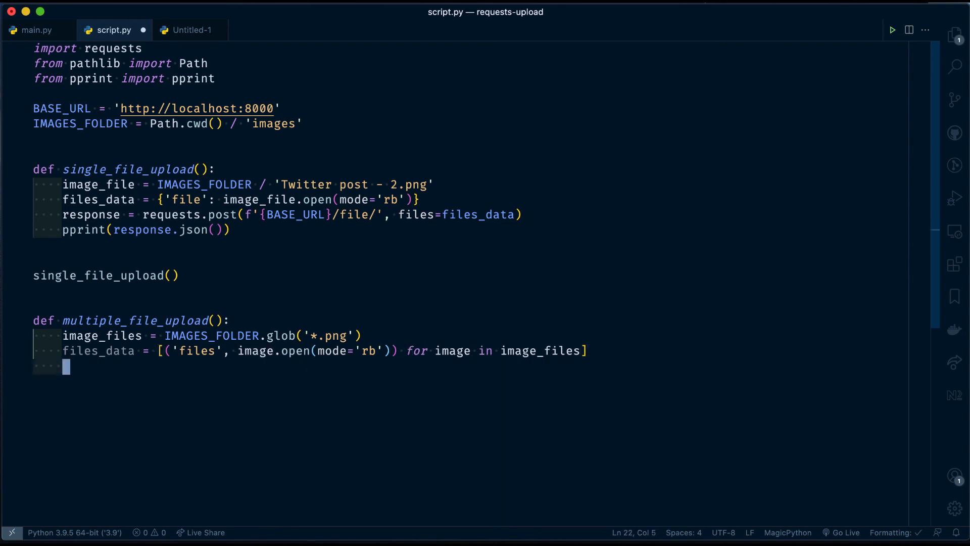
# Step: Add response = requests.post(f'{BASE_URL}/files/', files=files_data) to multiple_file_upload
pyautogui.write('response =')
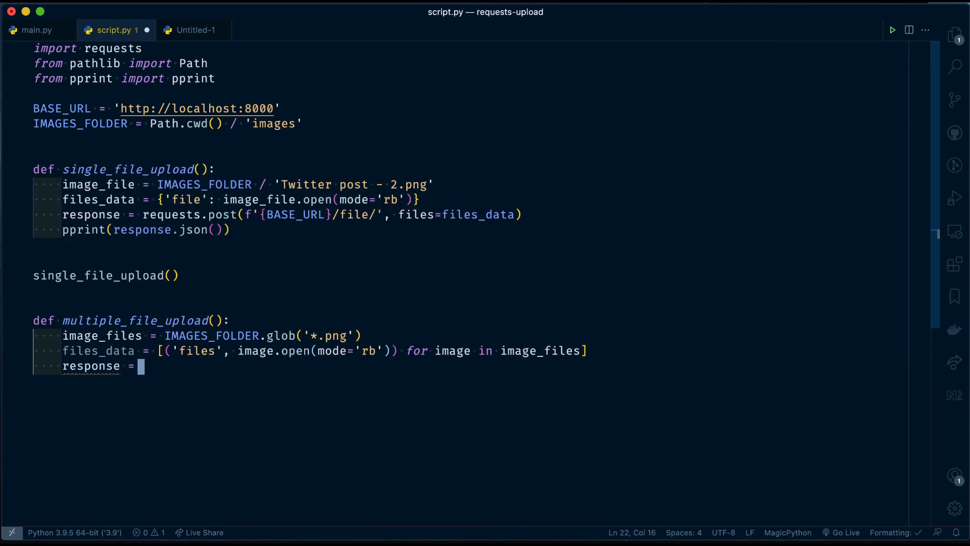
pyautogui.write('re/')
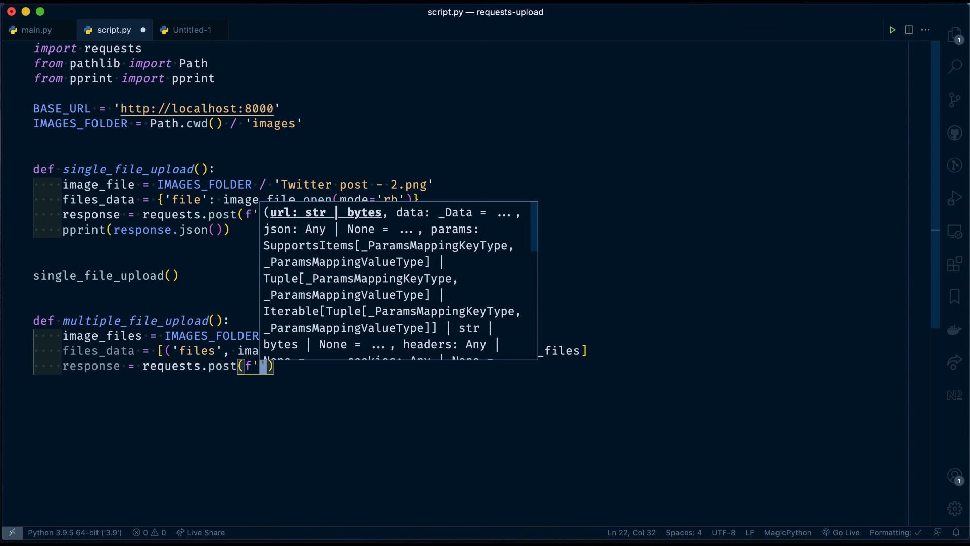
pyautogui.write('{BASE_URL')
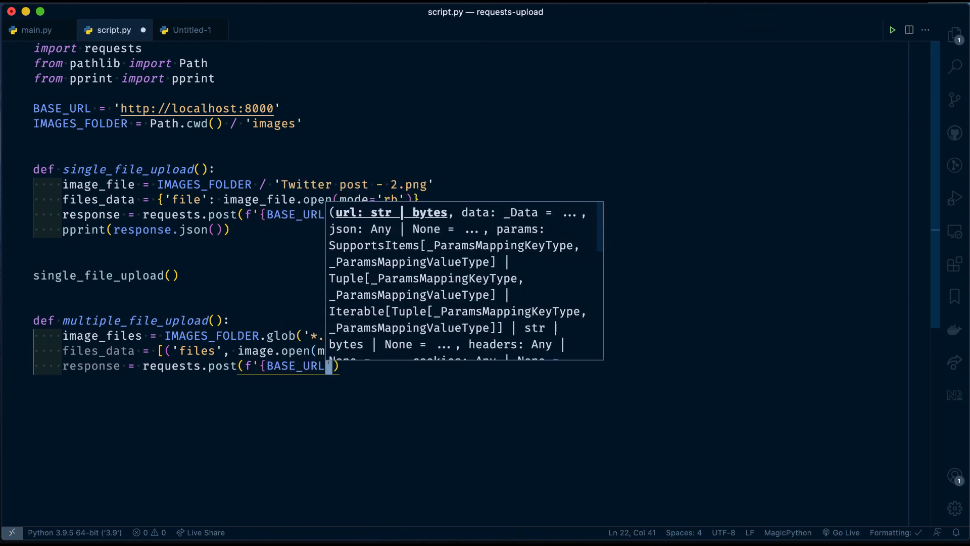
pyautogui.write('{')
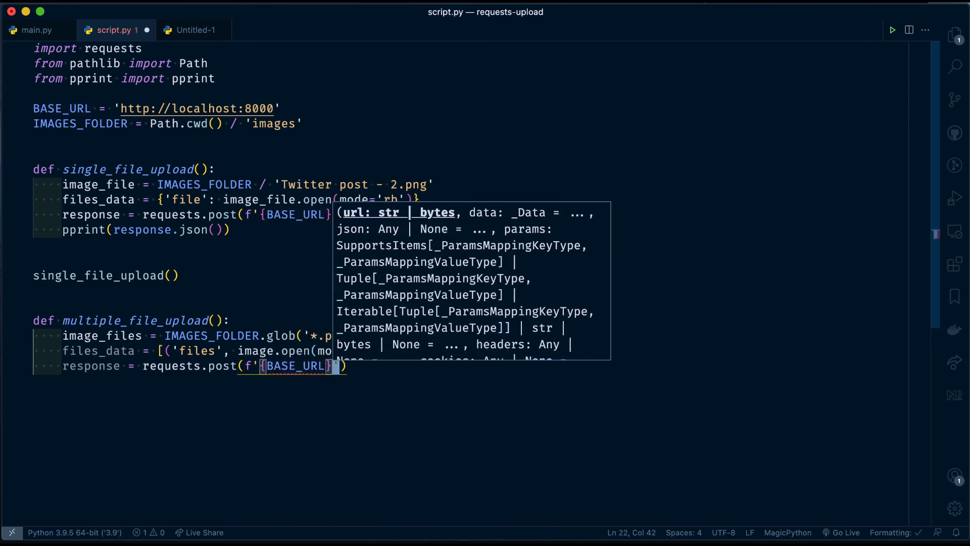
pyautogui.write('/files/')
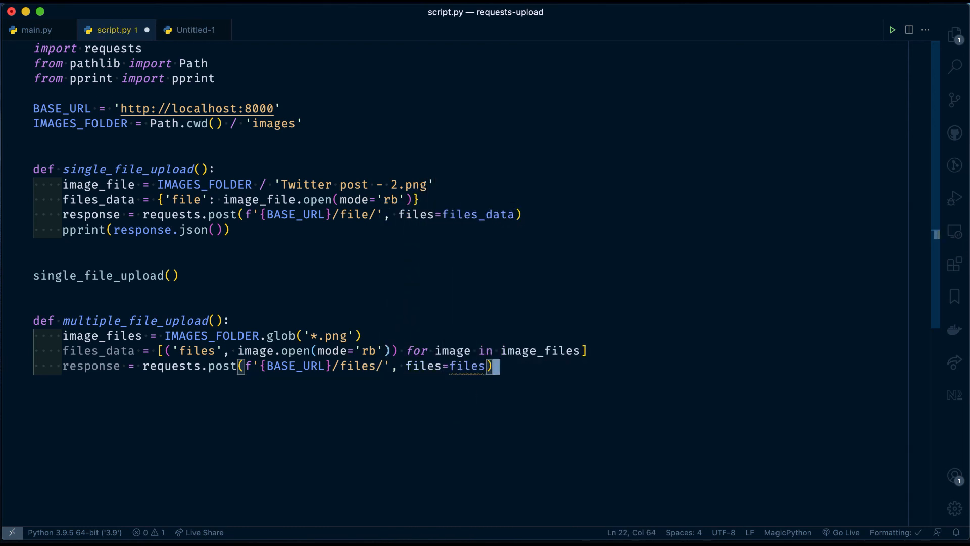
pyautogui.write('_d')
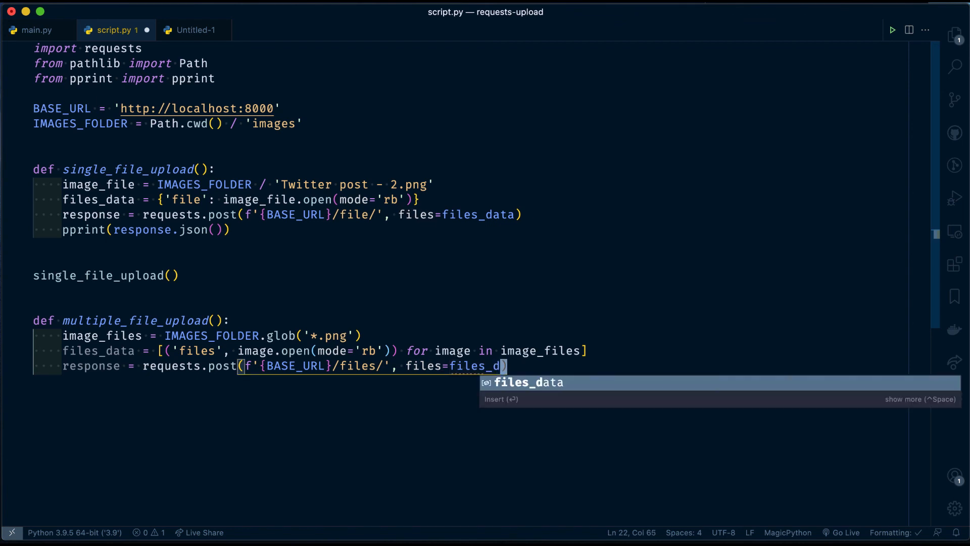
pyautogui.press('Enter')
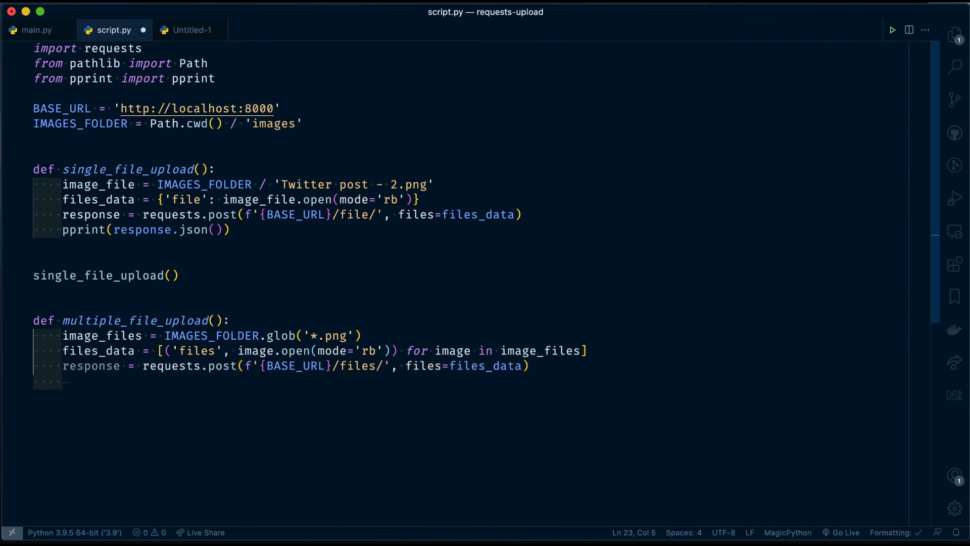
# Step: Pretty-print response.json() and call multiple_file_upload()
pyautogui.write('pprin')
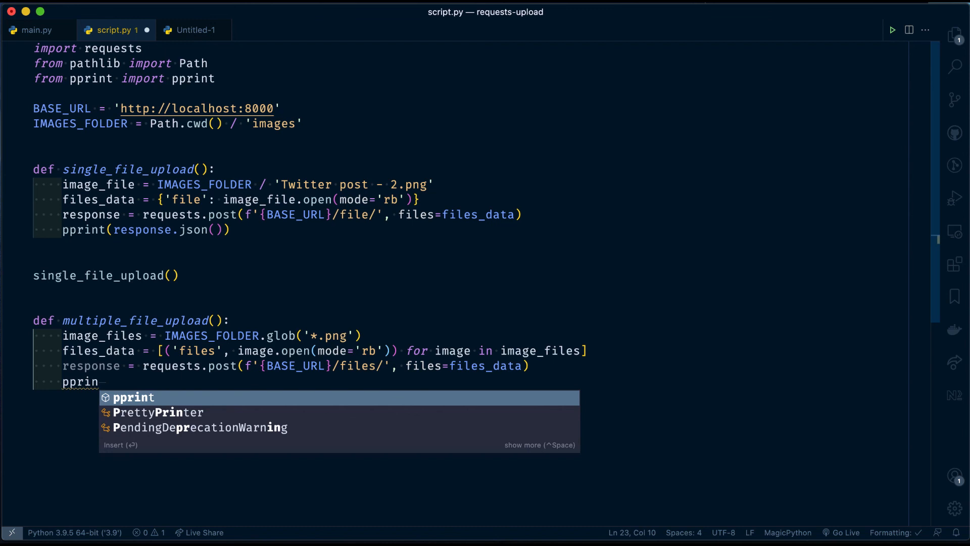
pyautogui.write('t(response.json(')
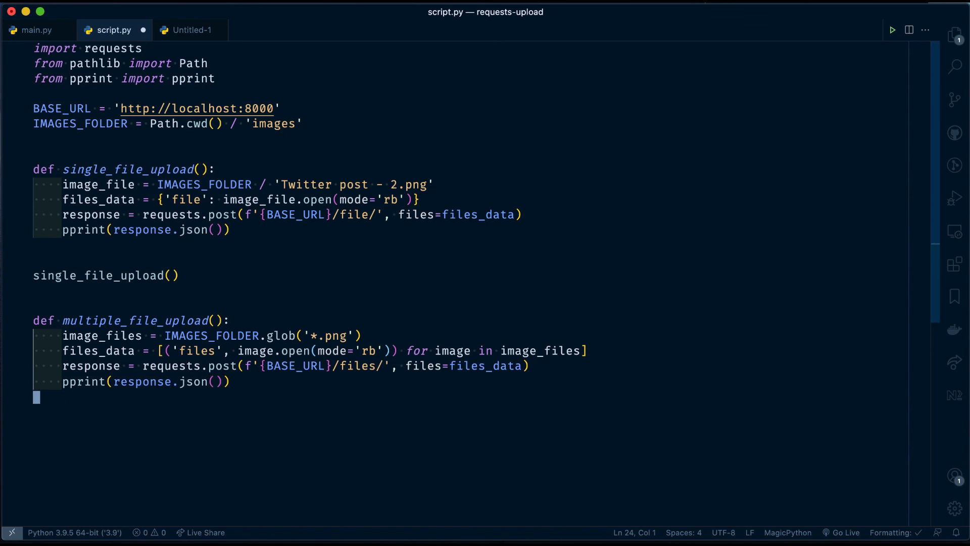
pyautogui.write('multiple_file_upload(')
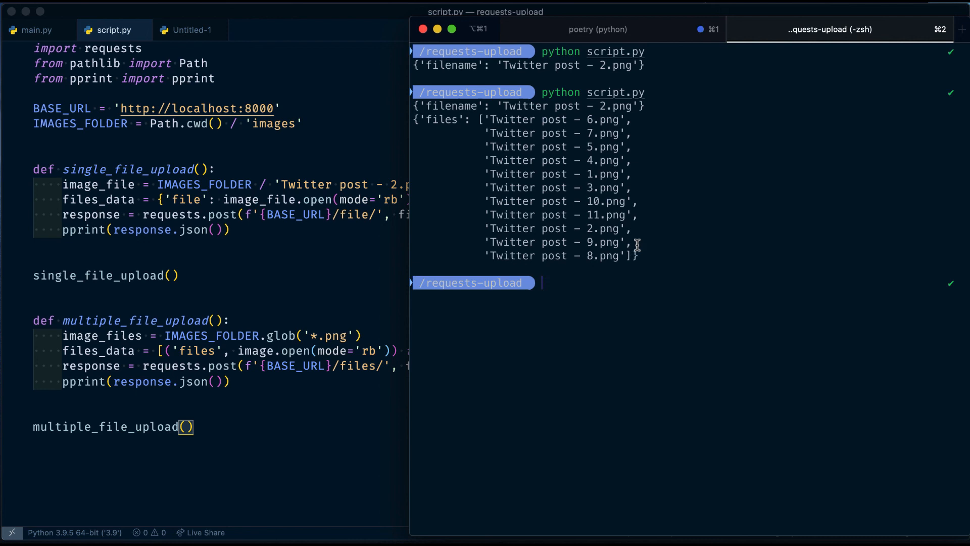
# Step: Select the returned list of eleven uploaded PNG filenames in iTerm2
pyautogui.moveTo(421, 119); pyautogui.dragTo(637, 256)
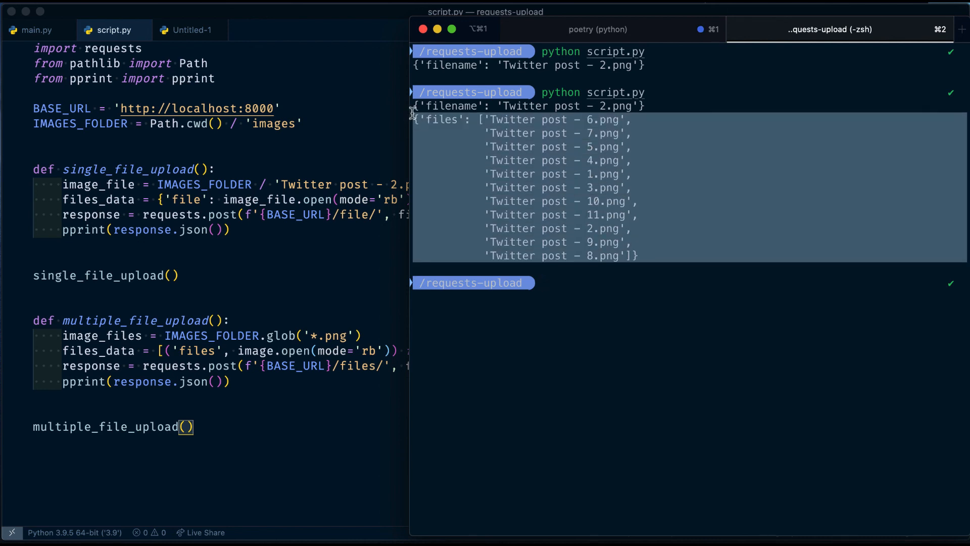